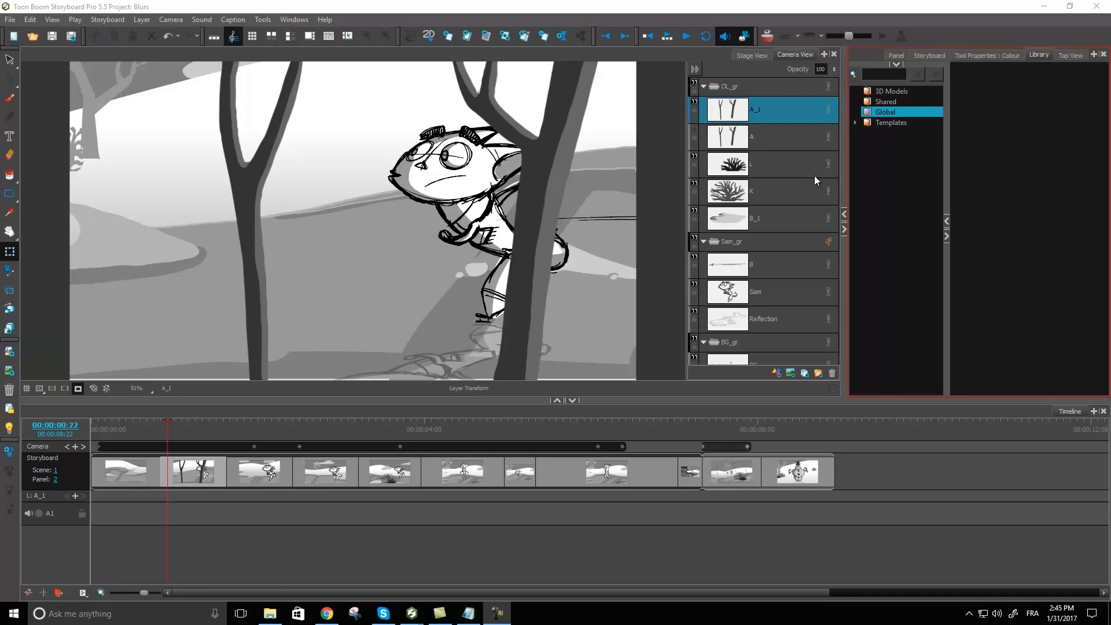
mouse_move(806, 171)
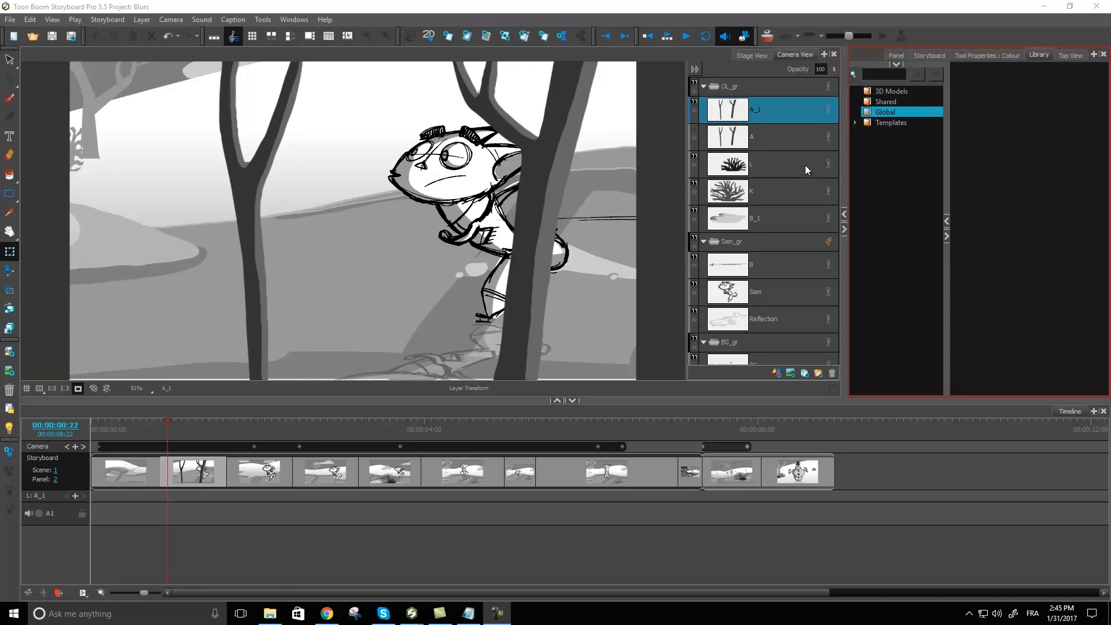
mouse_move(748, 143)
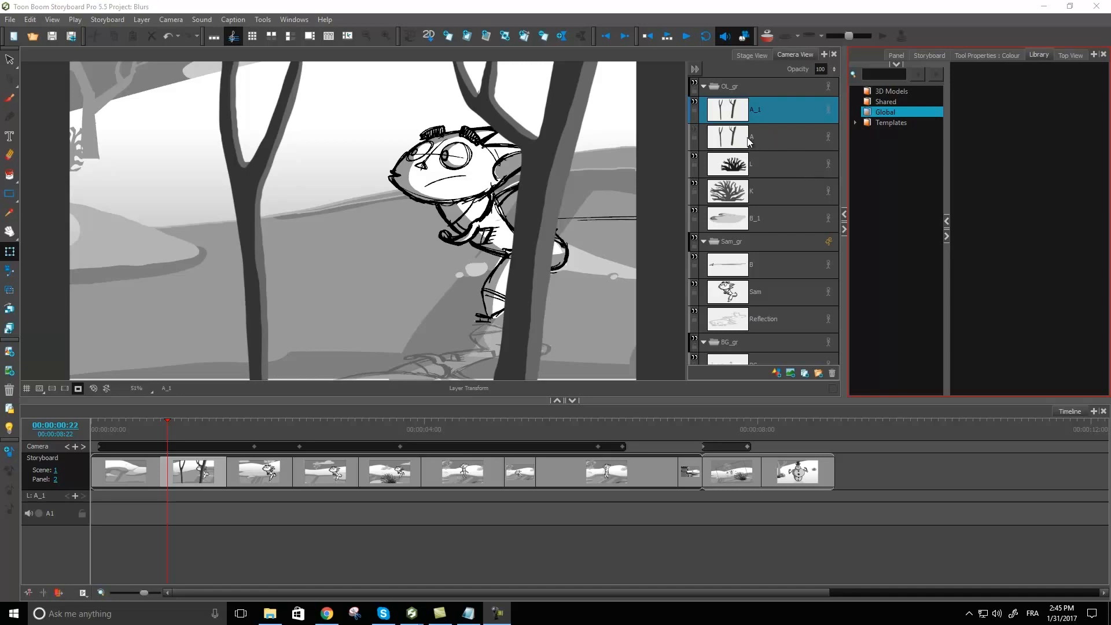
mouse_move(748, 140)
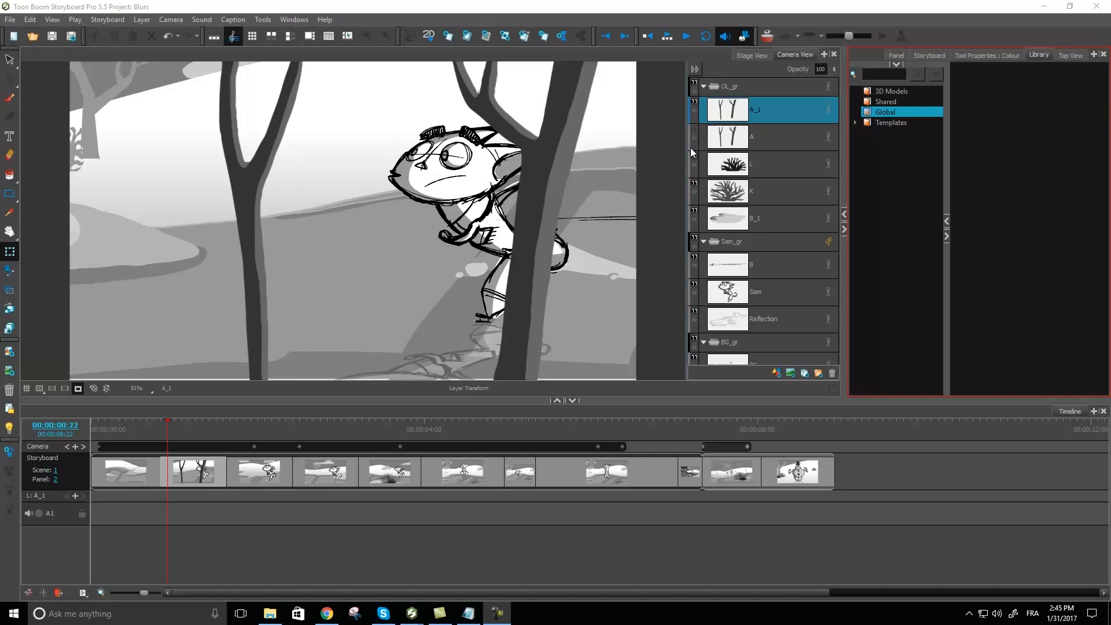
mouse_move(802, 381)
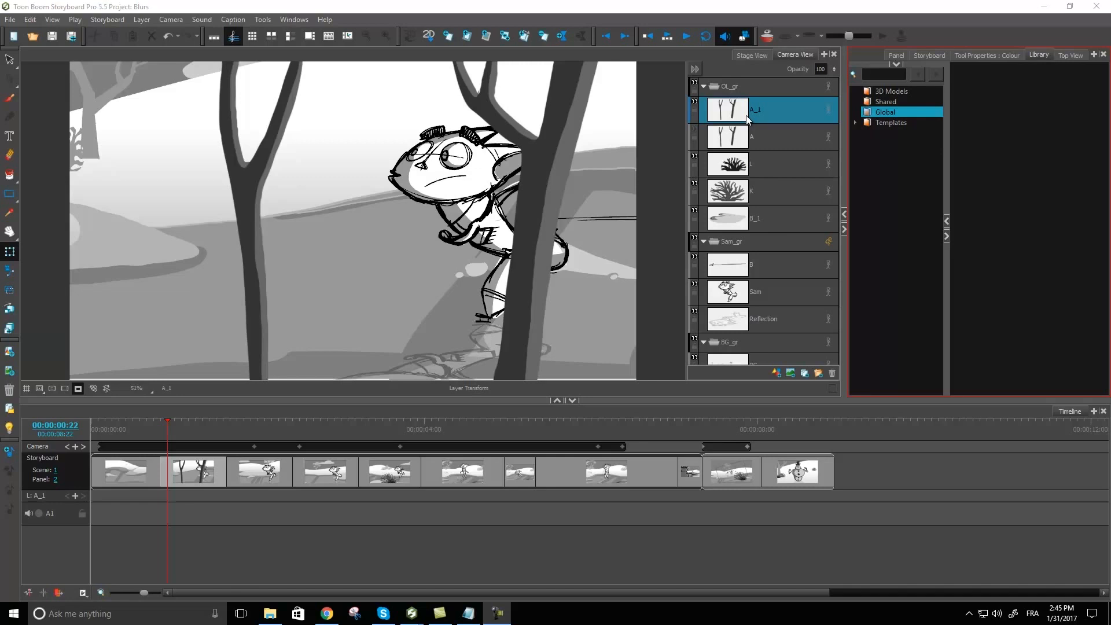
mouse_move(744, 116)
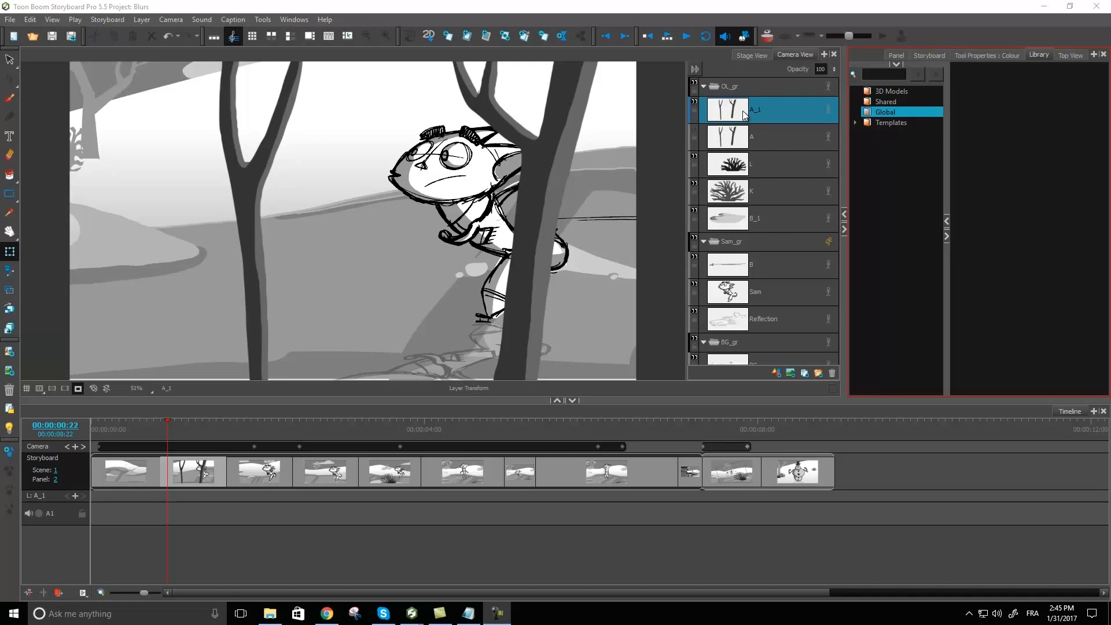
- Open the context menu for tree overlay layer A_1 in the Layers panel
right_click(726, 110)
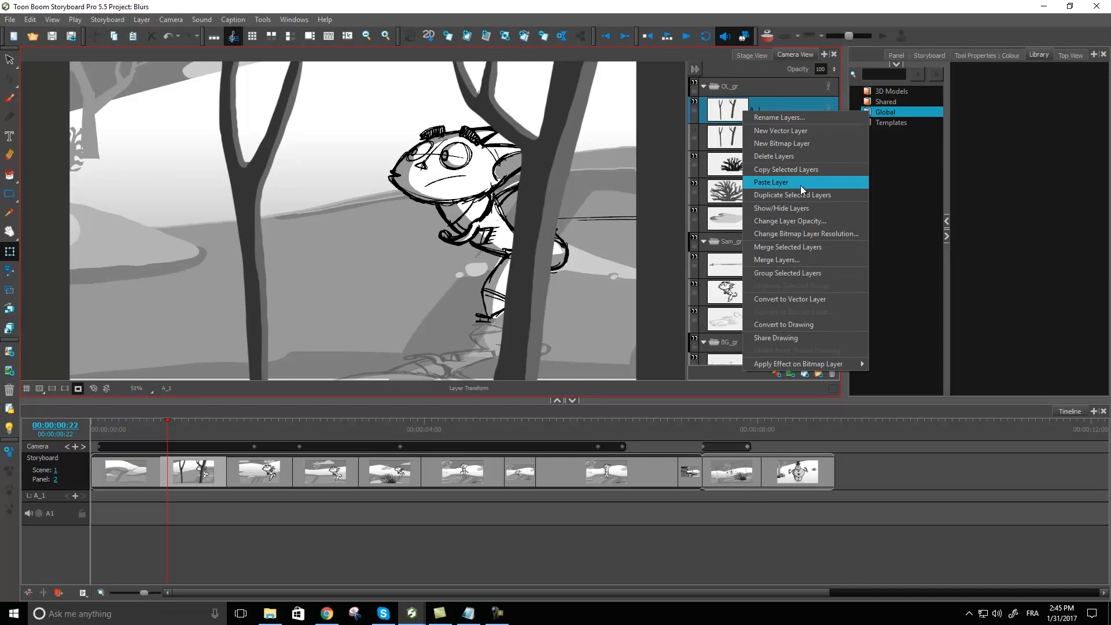
mouse_move(805, 312)
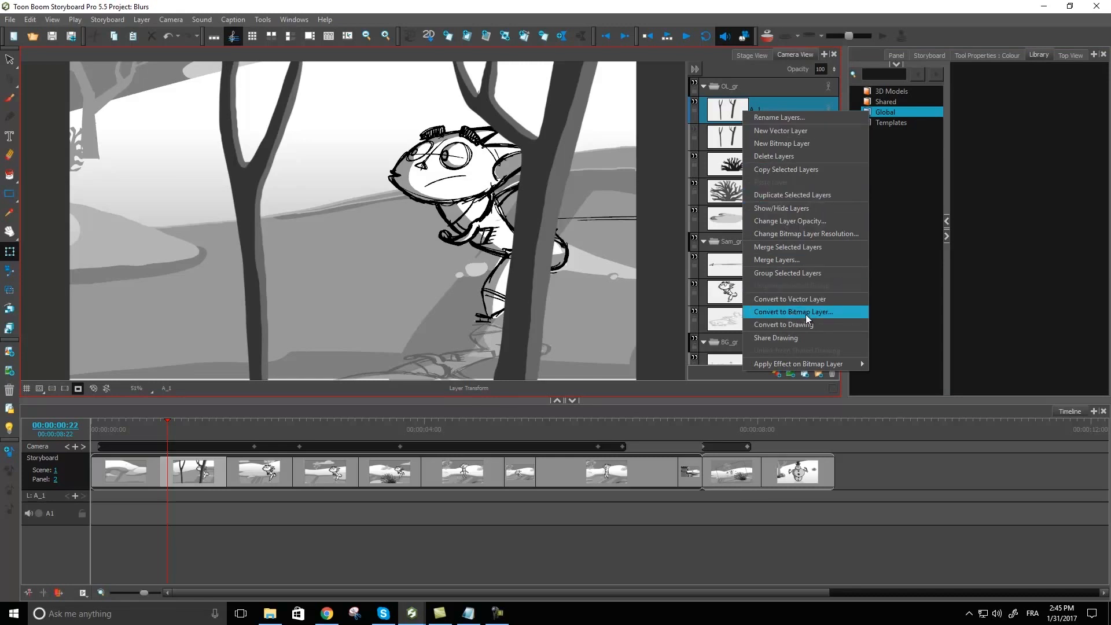
mouse_move(836, 317)
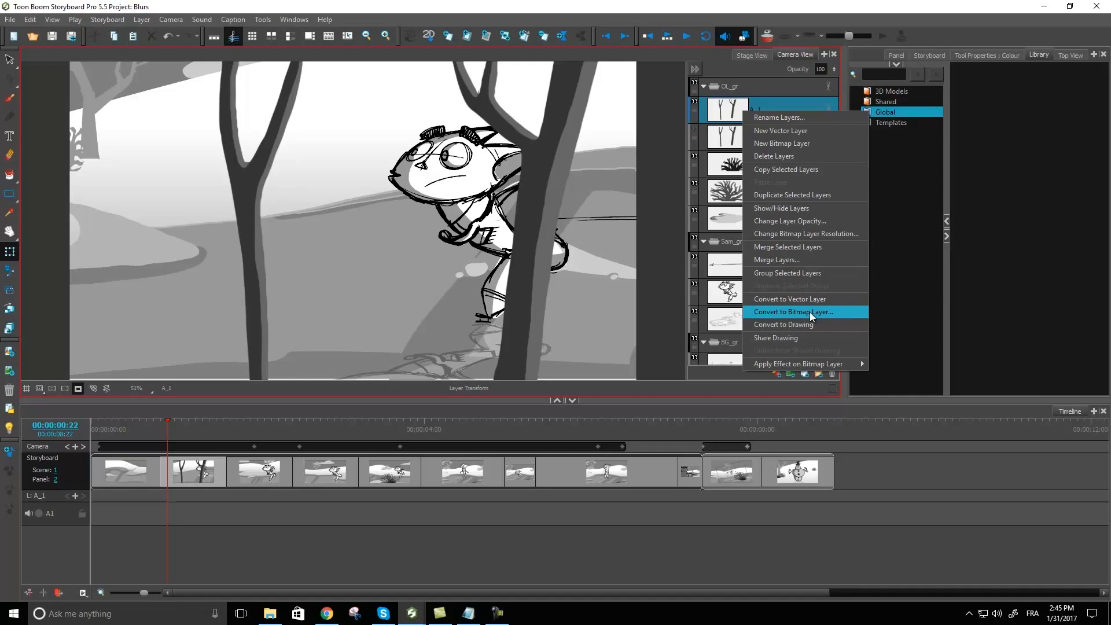
mouse_move(788, 299)
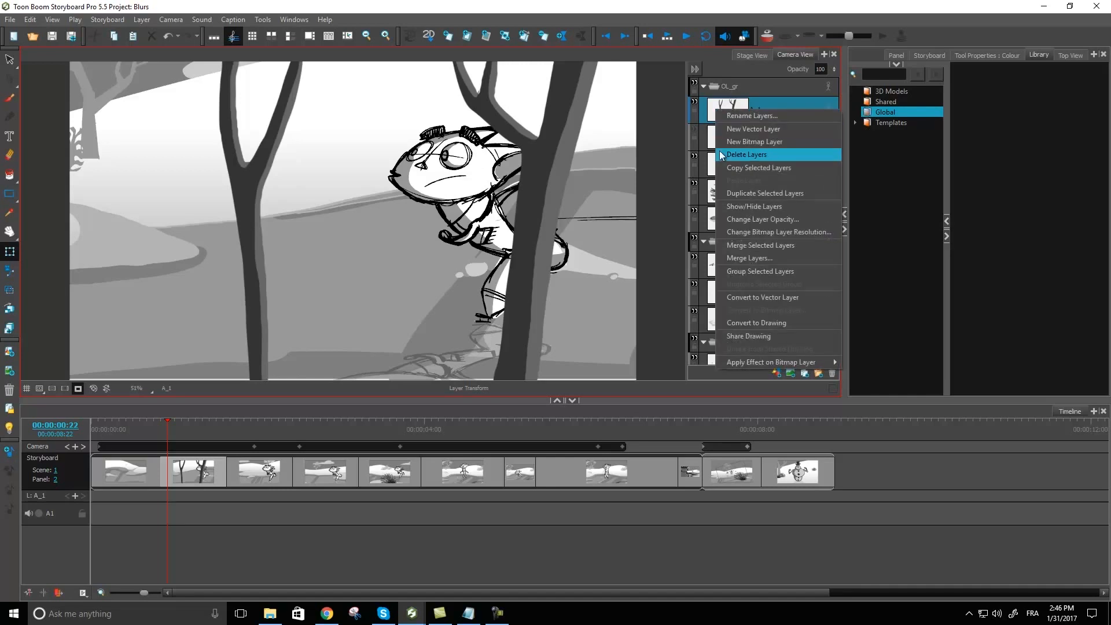
mouse_move(771, 362)
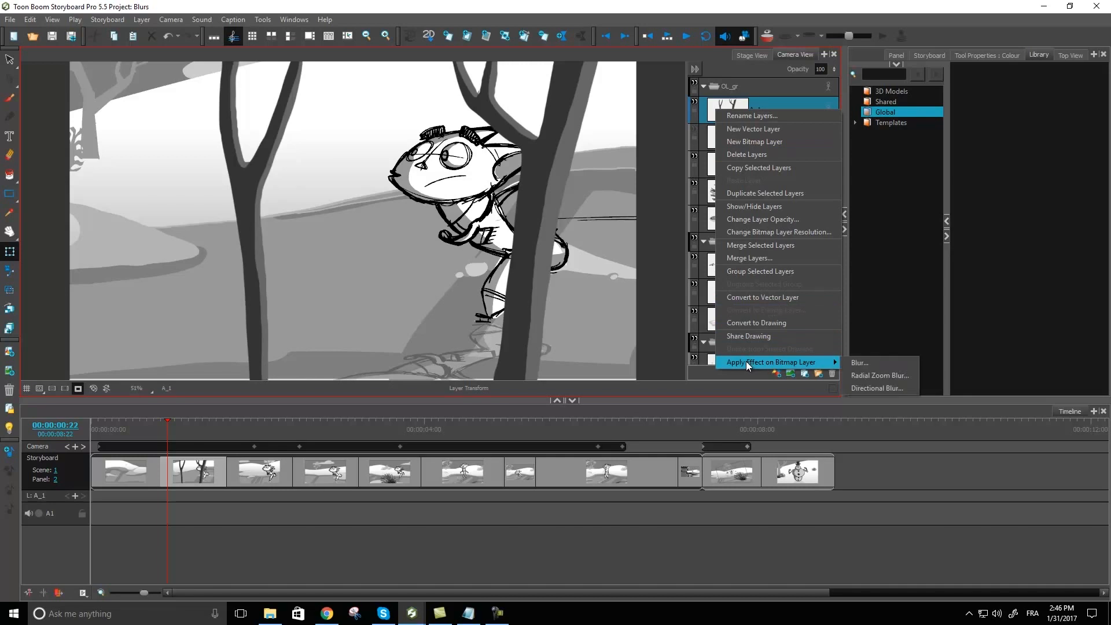
mouse_move(816, 372)
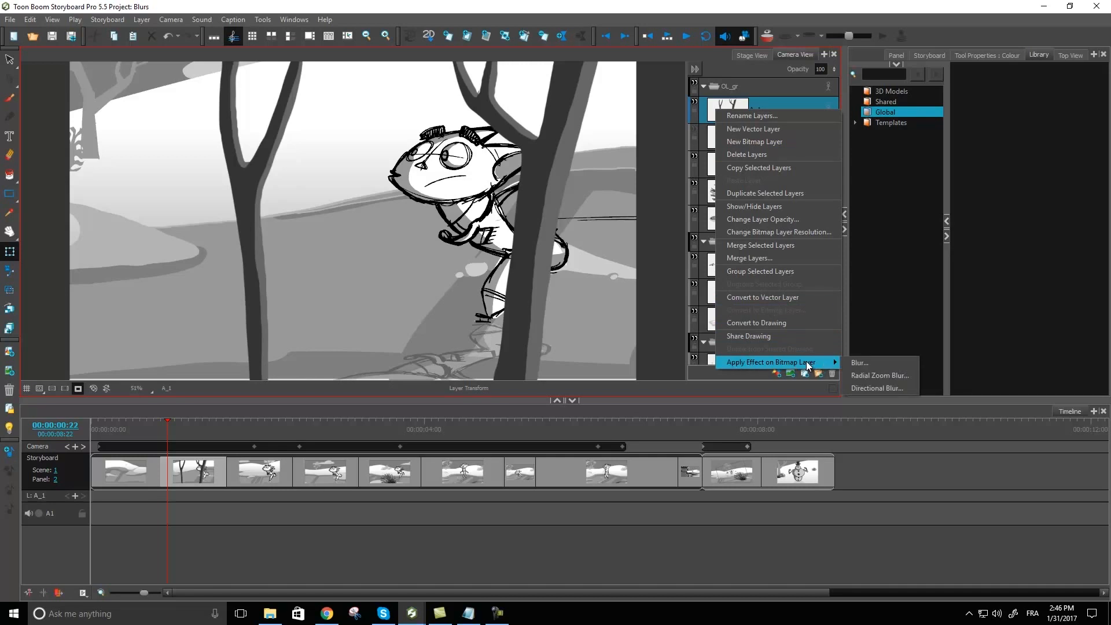
mouse_move(822, 365)
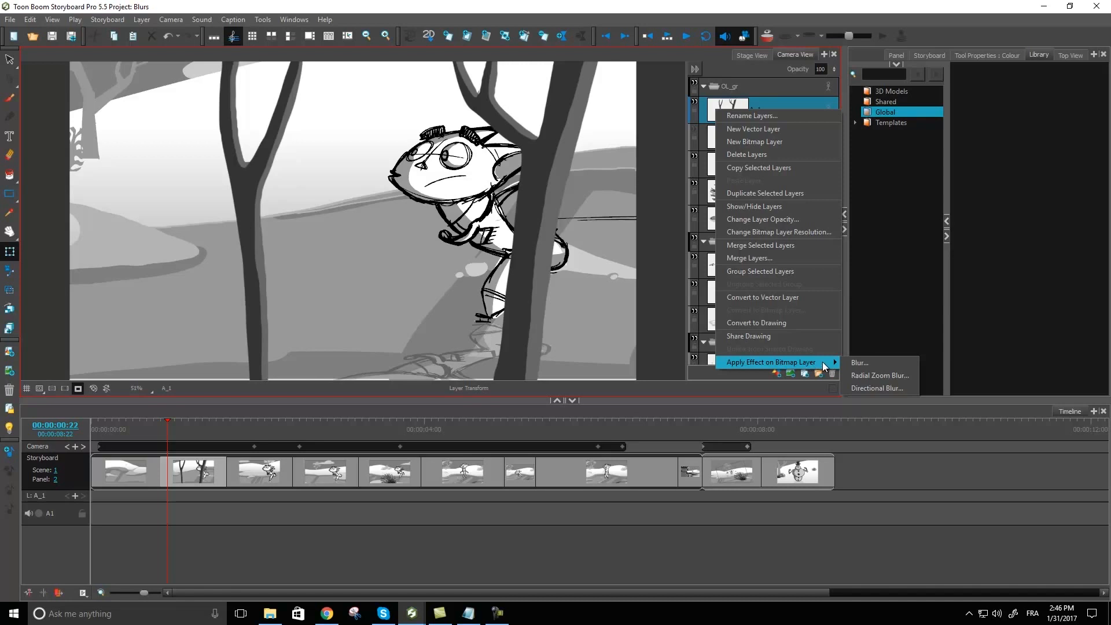
mouse_move(877, 388)
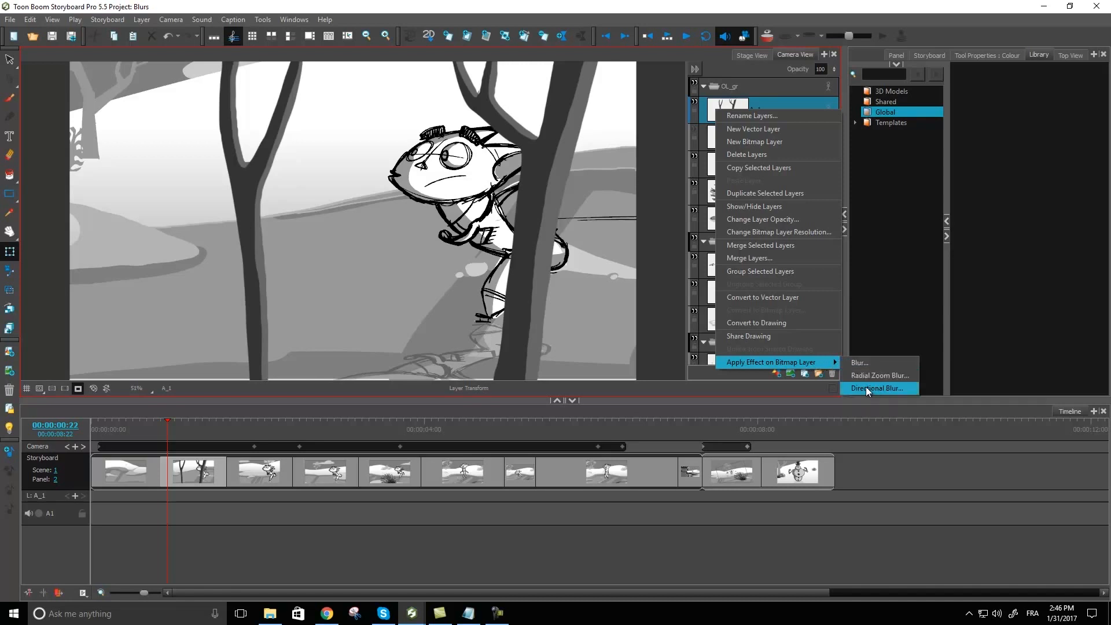
mouse_move(895, 395)
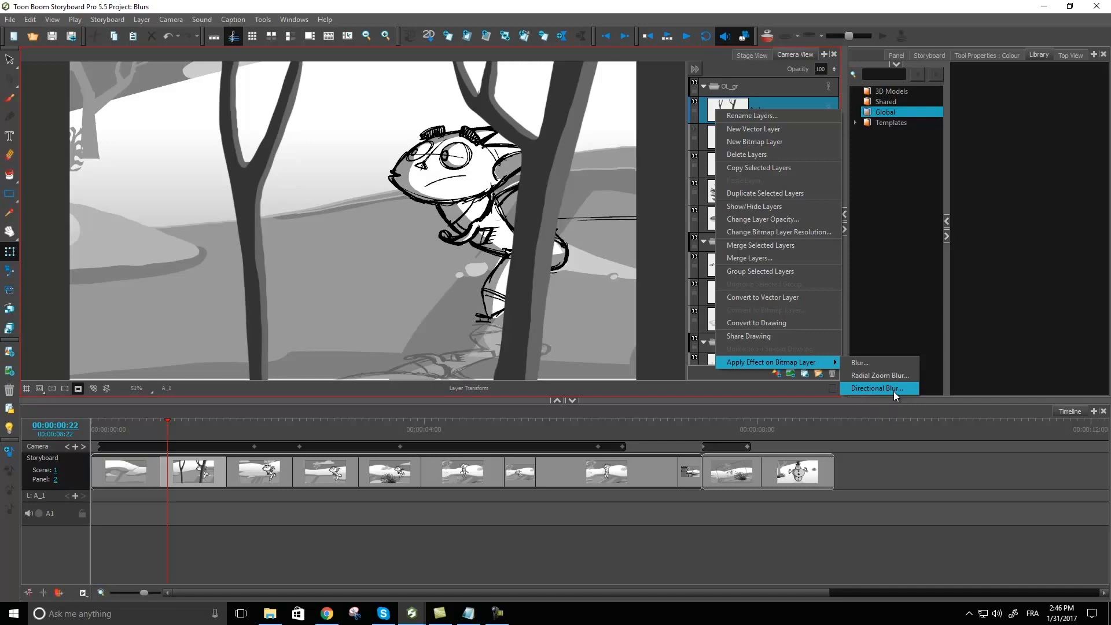
- Choose Apply Effect on Bitmap Layer > Directional Blur for layer A_1
left_click(877, 388)
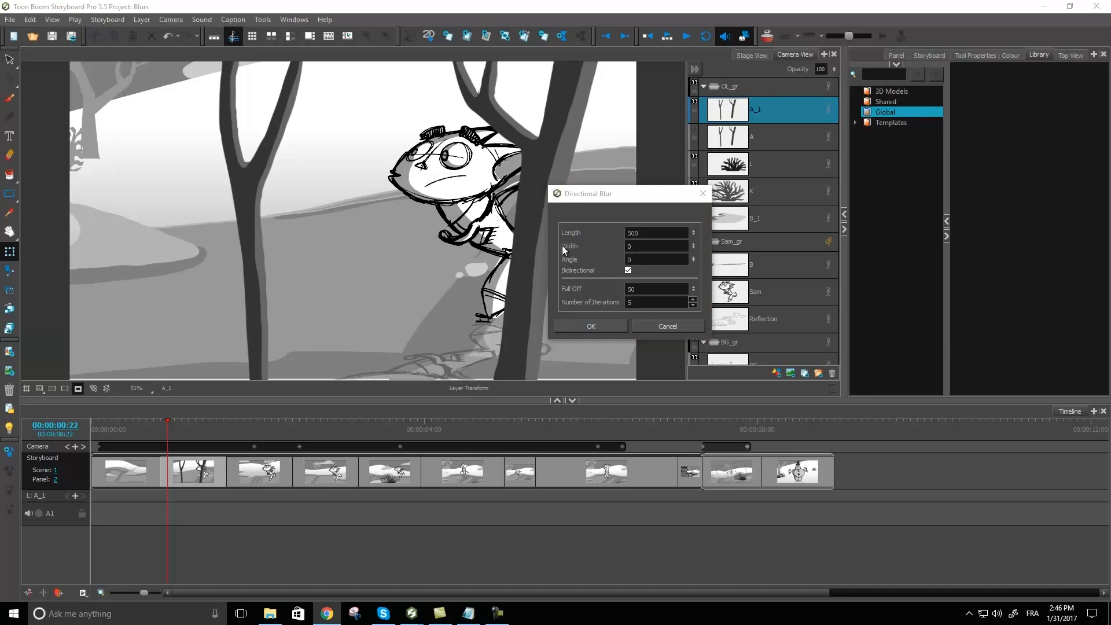
mouse_move(579, 237)
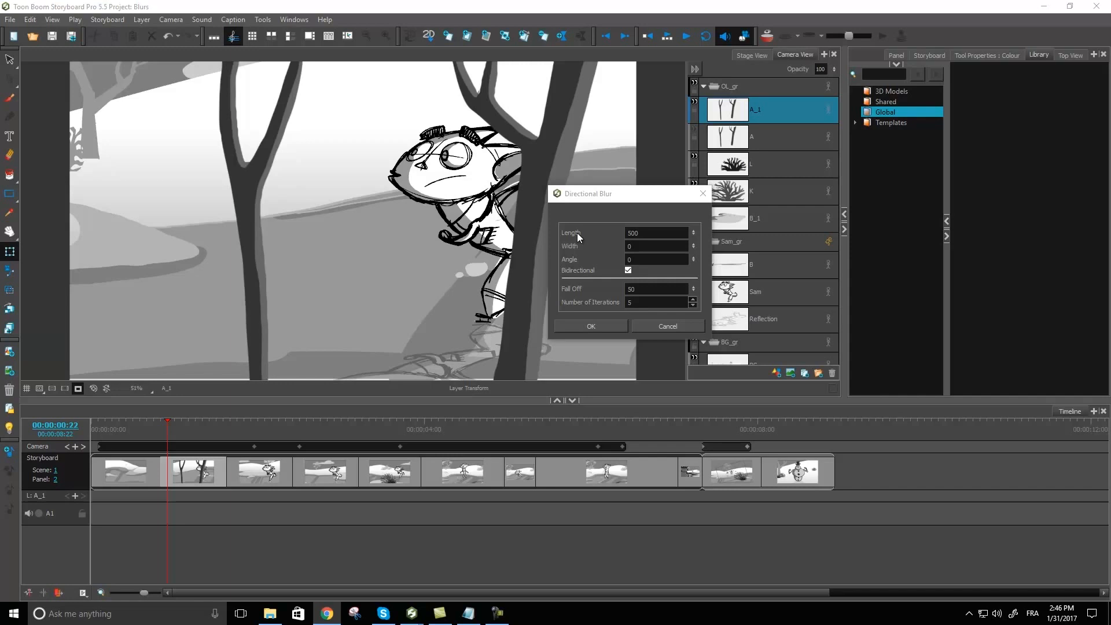
mouse_move(582, 250)
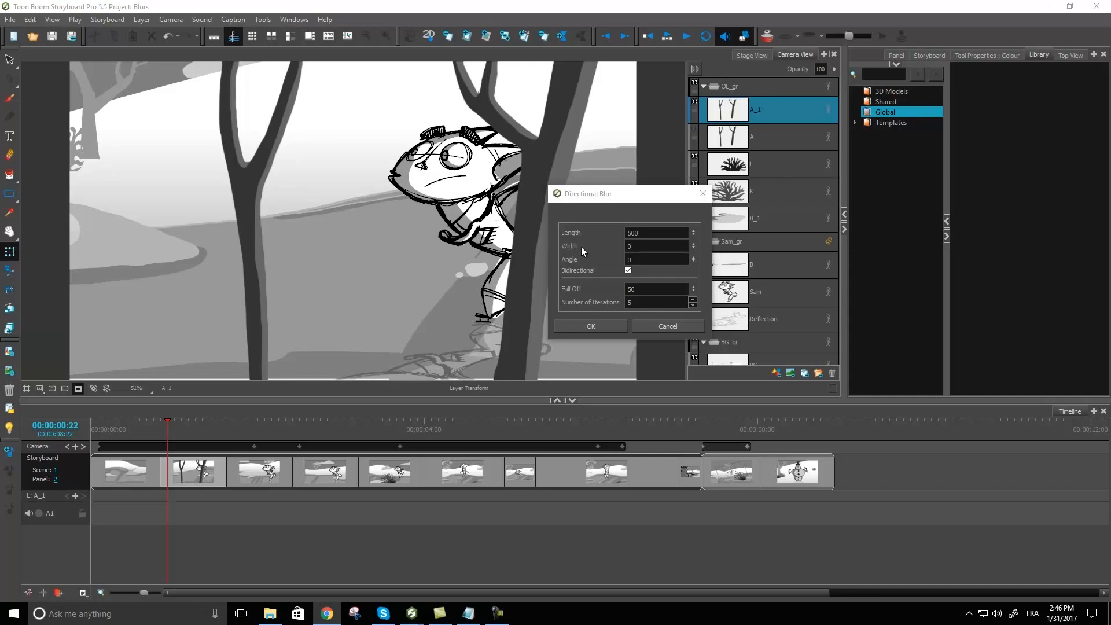
mouse_move(575, 265)
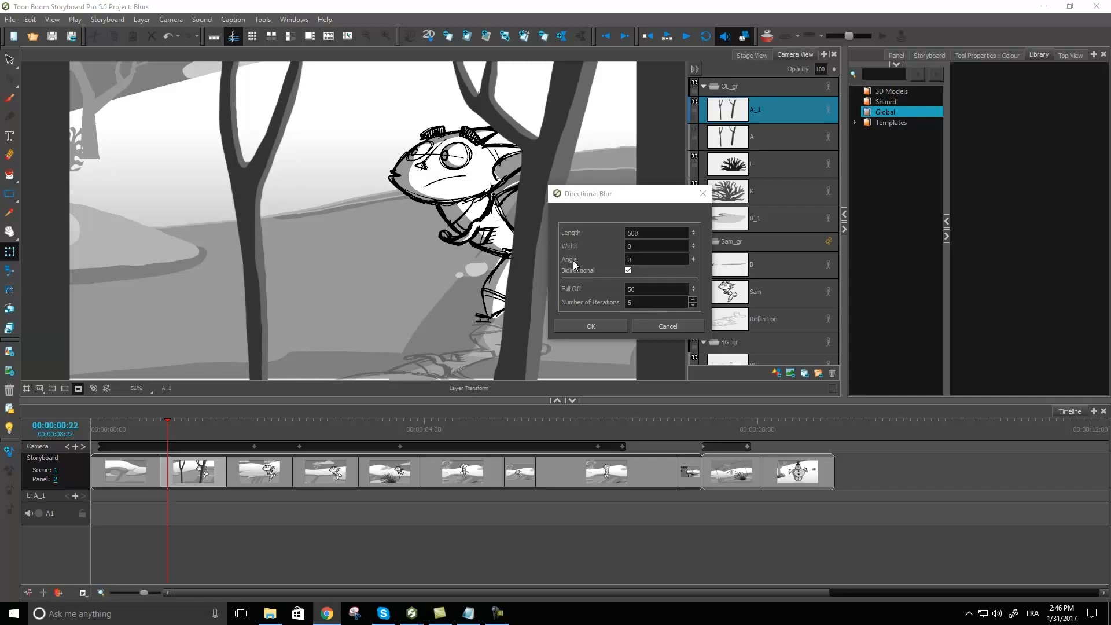
mouse_move(571, 264)
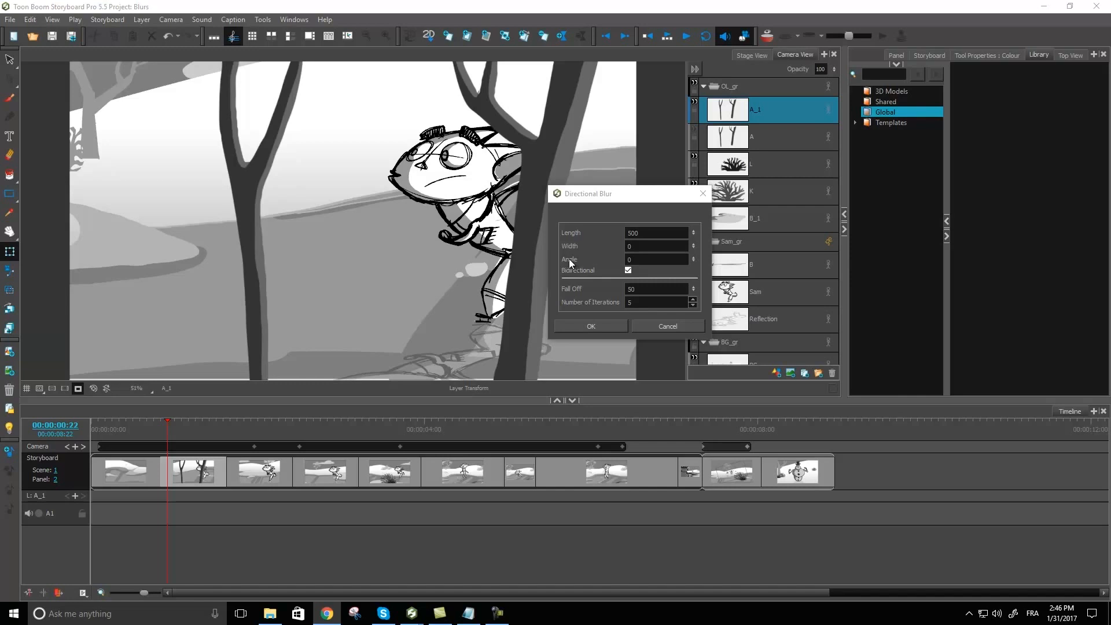
mouse_move(446, 477)
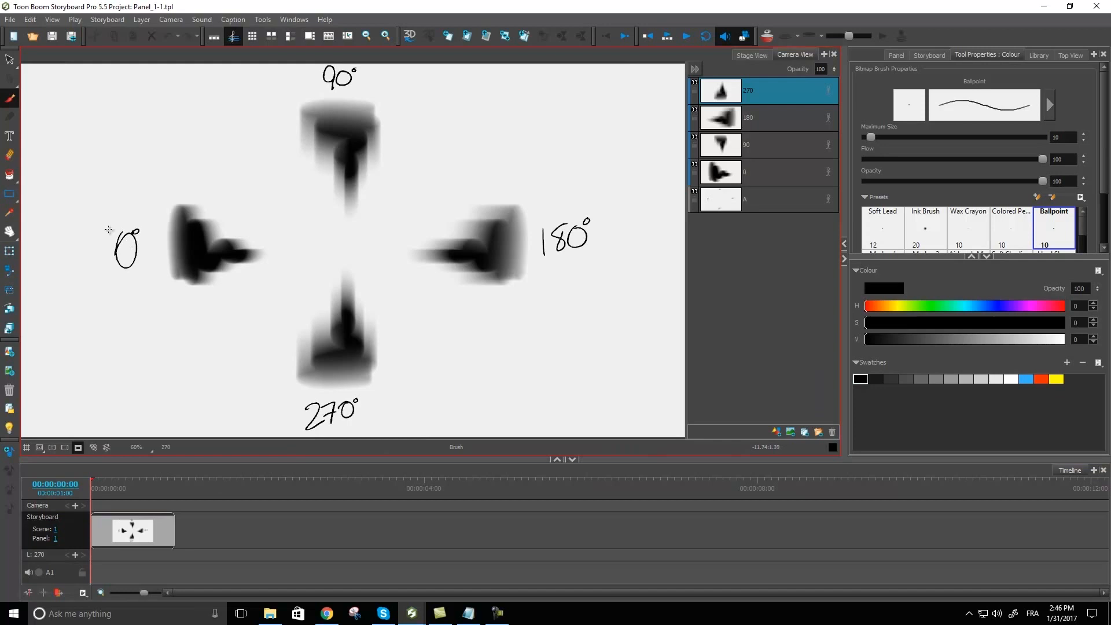
mouse_move(85, 247)
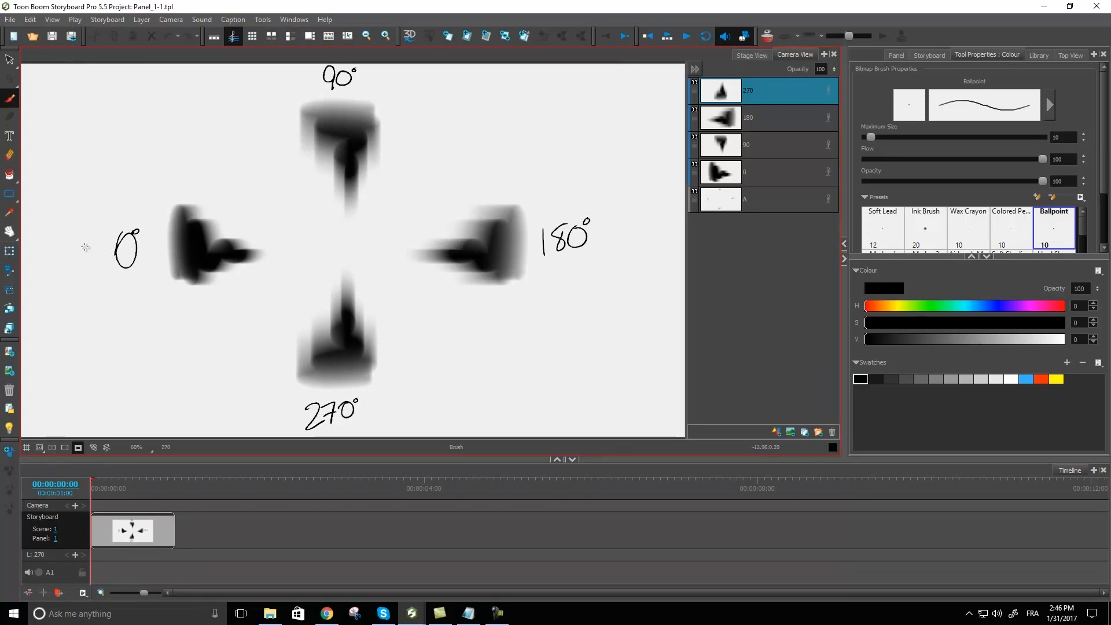
mouse_move(181, 246)
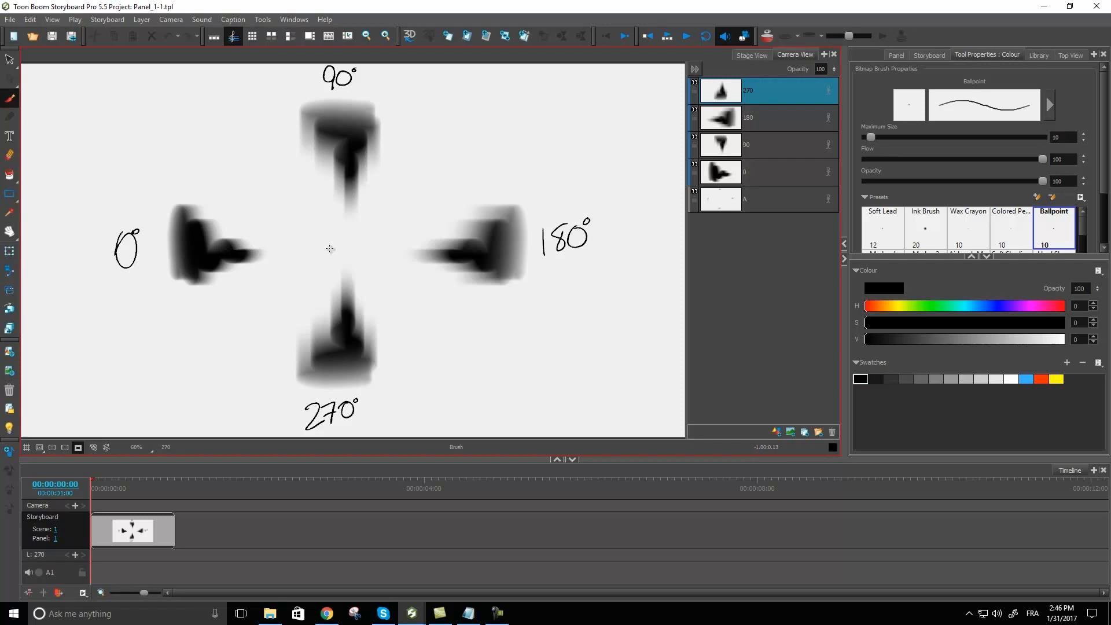
mouse_move(145, 251)
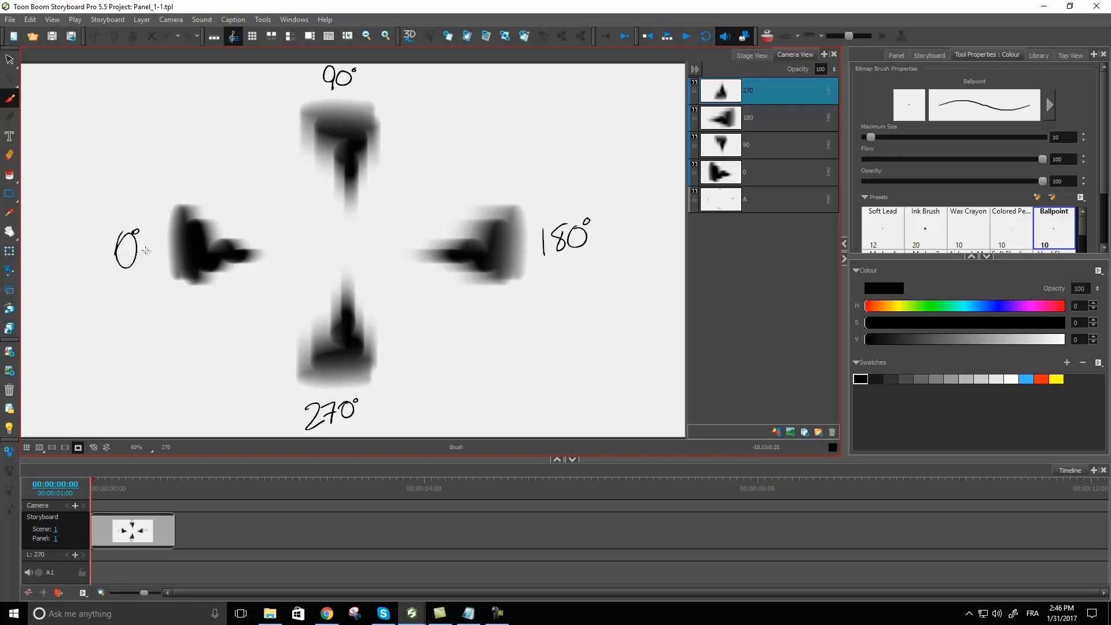
mouse_move(352, 94)
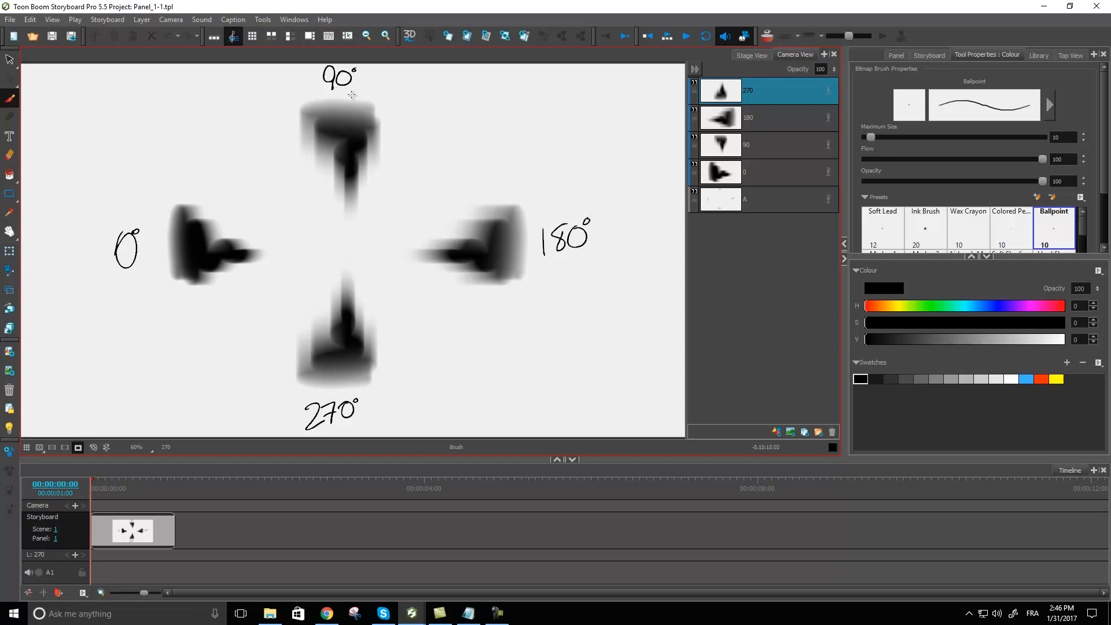
mouse_move(349, 238)
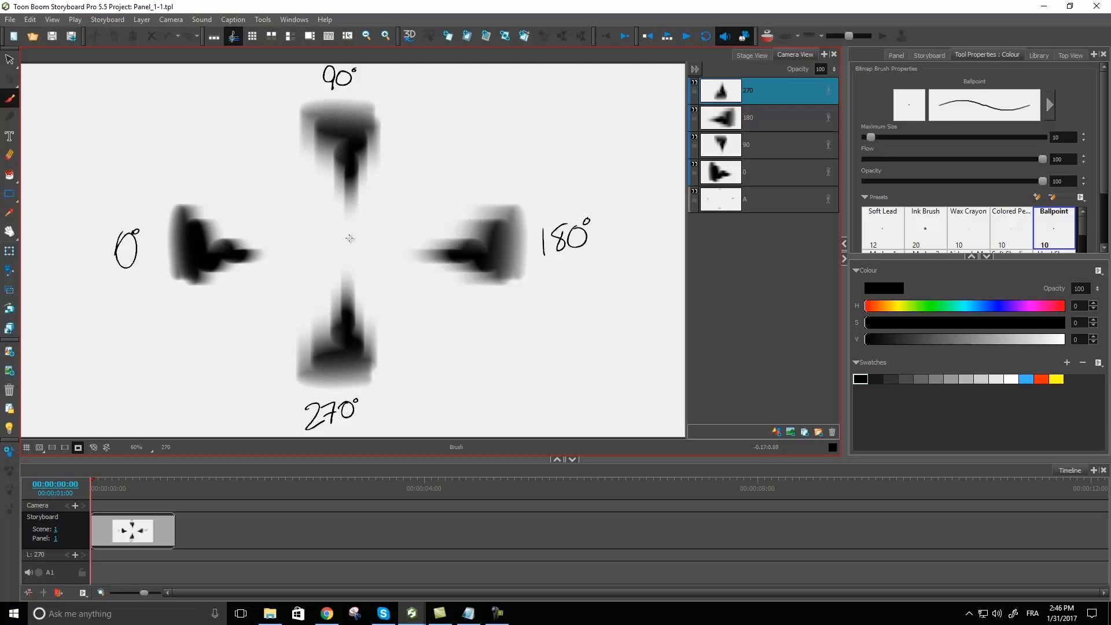
mouse_move(339, 264)
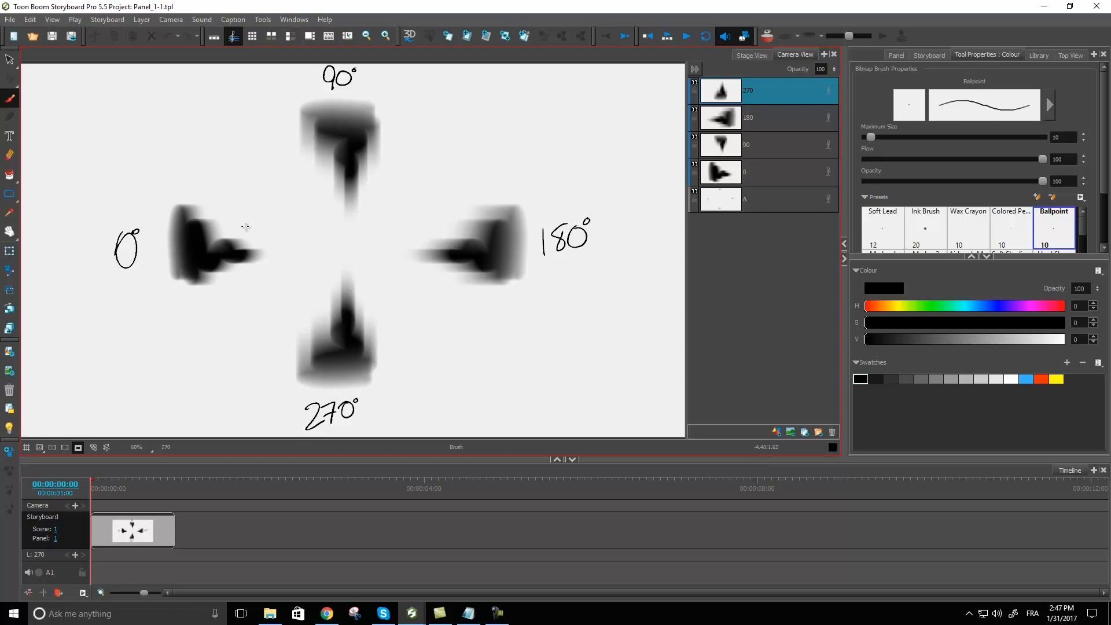
mouse_move(394, 216)
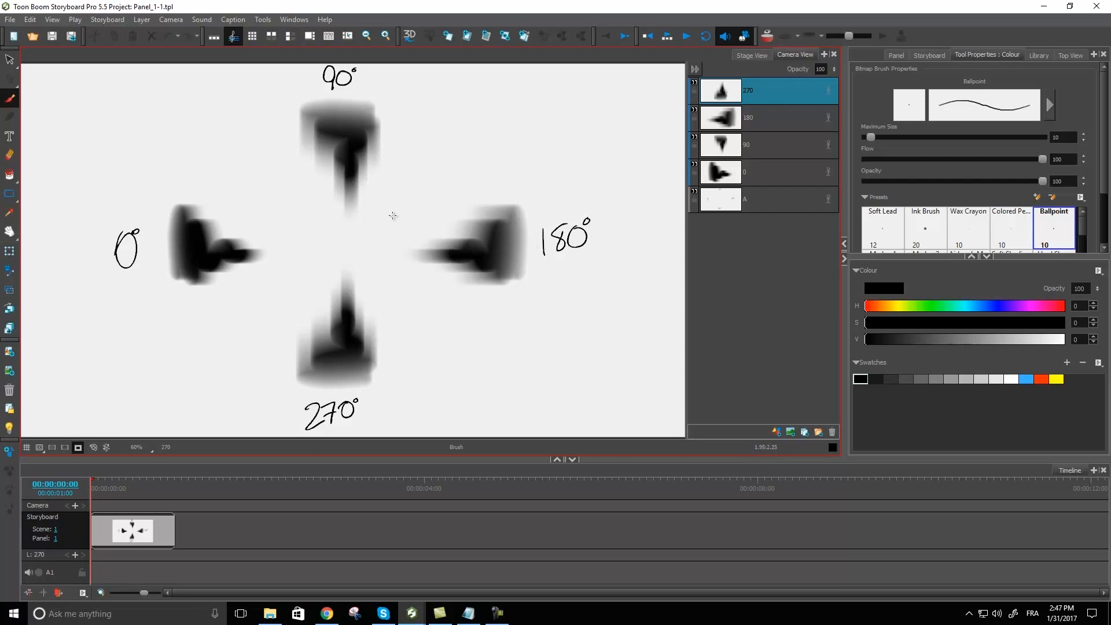
mouse_move(351, 236)
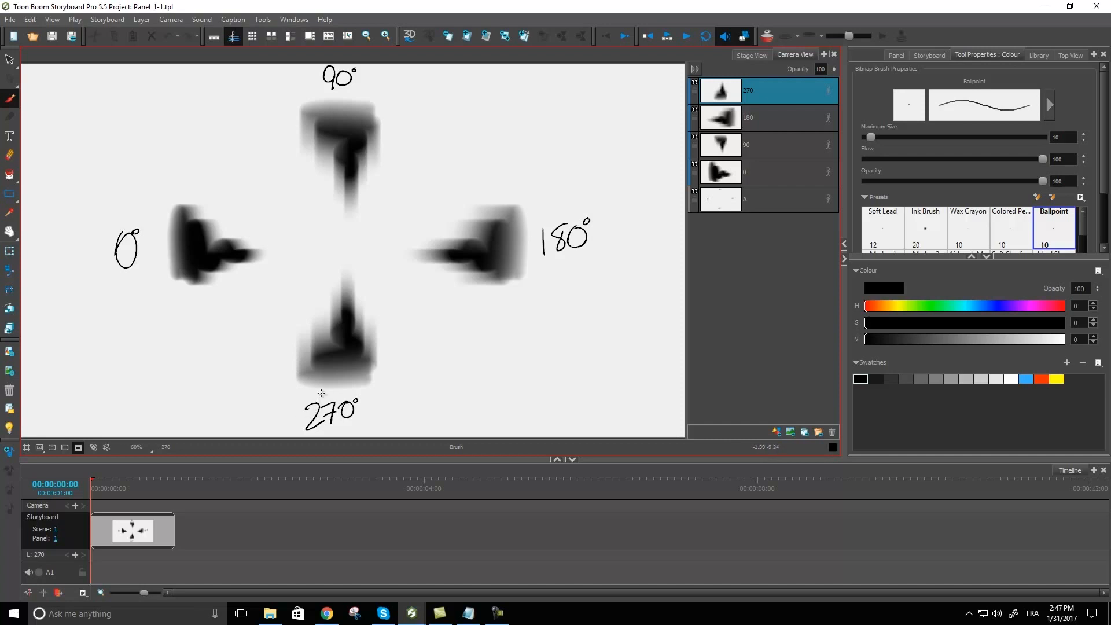
mouse_move(275, 270)
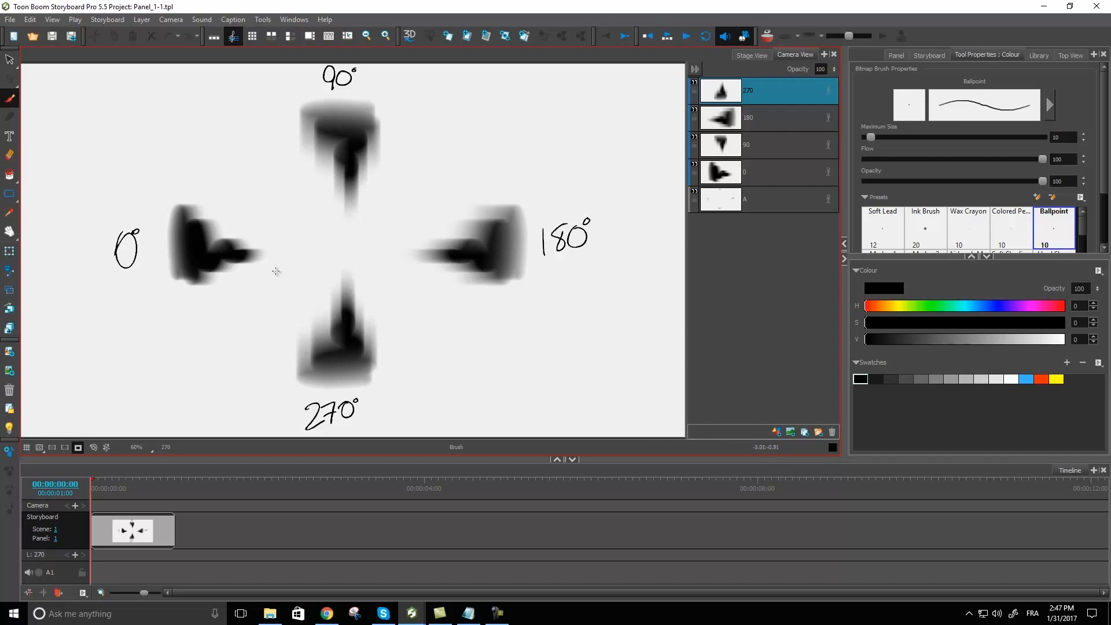
mouse_move(280, 302)
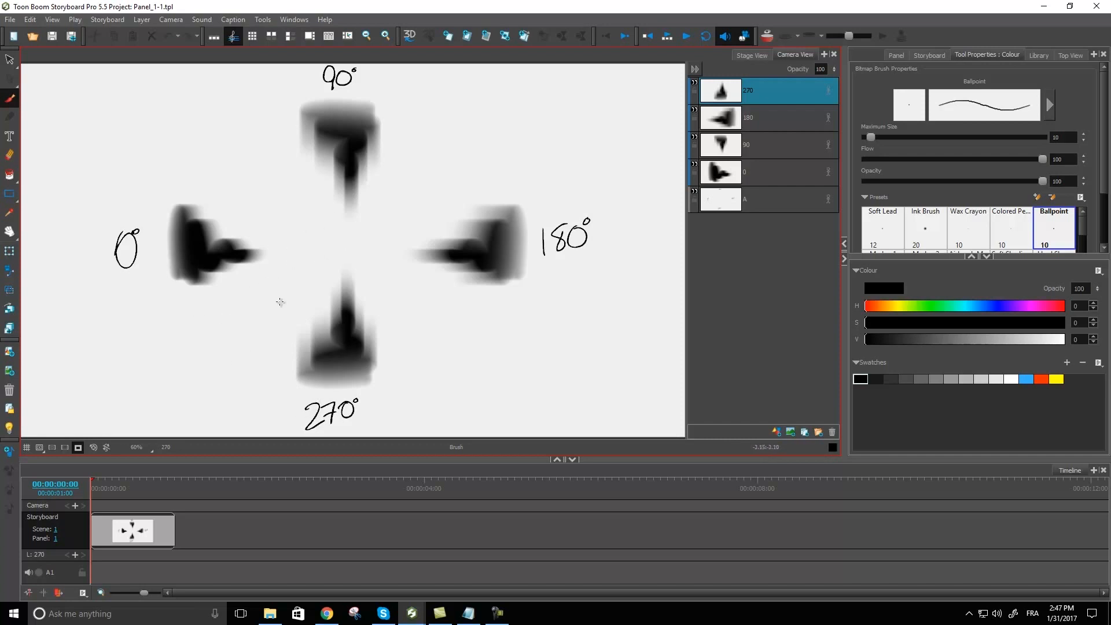
mouse_move(145, 283)
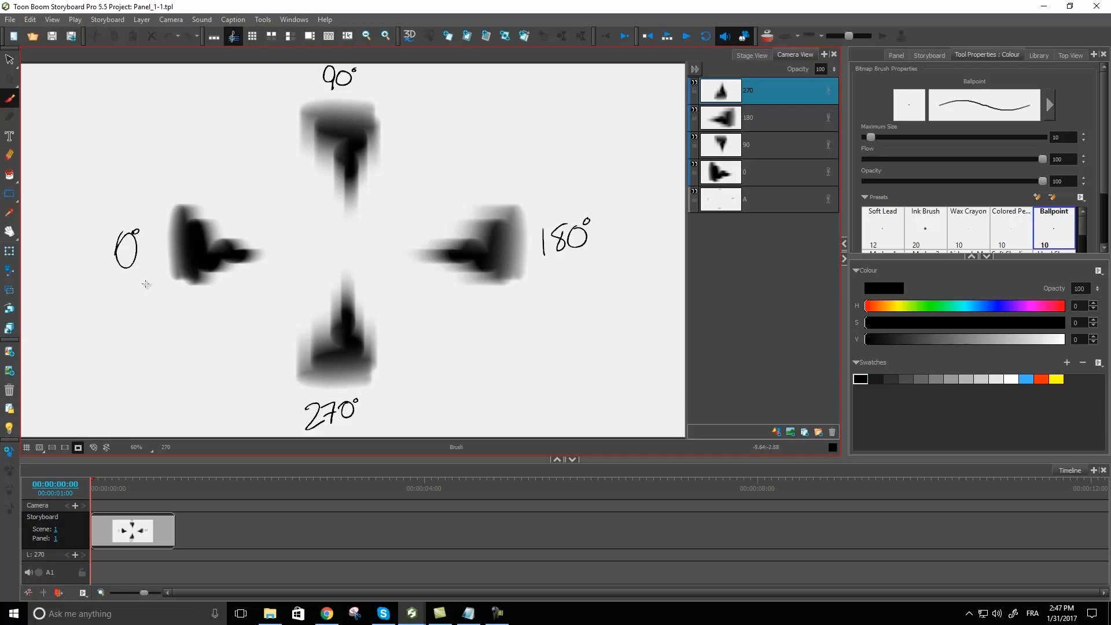
mouse_move(337, 256)
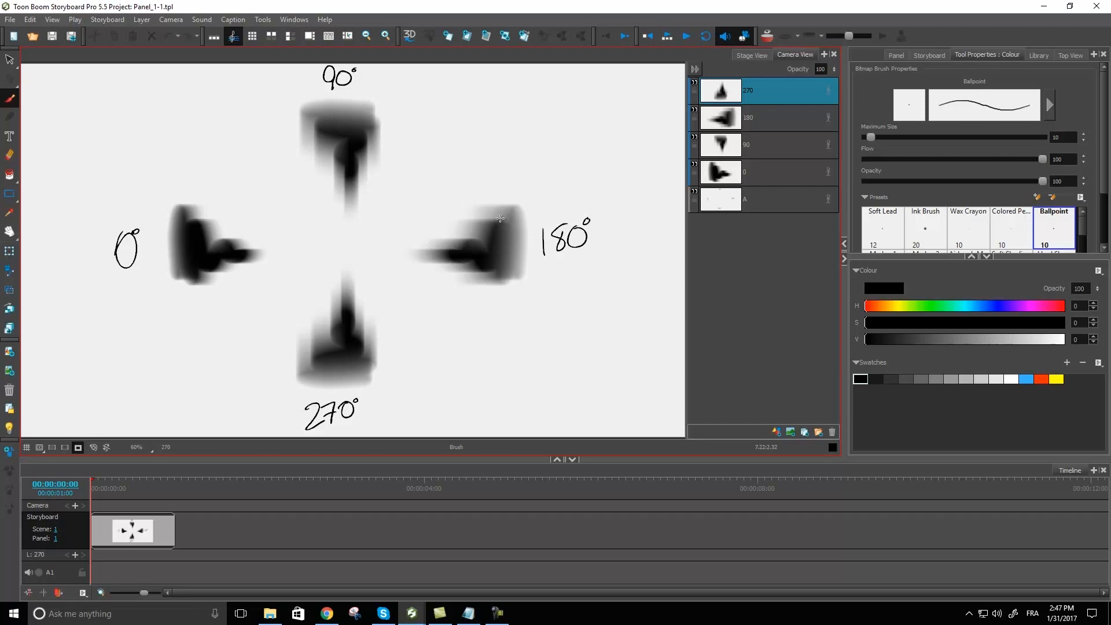
mouse_move(411, 612)
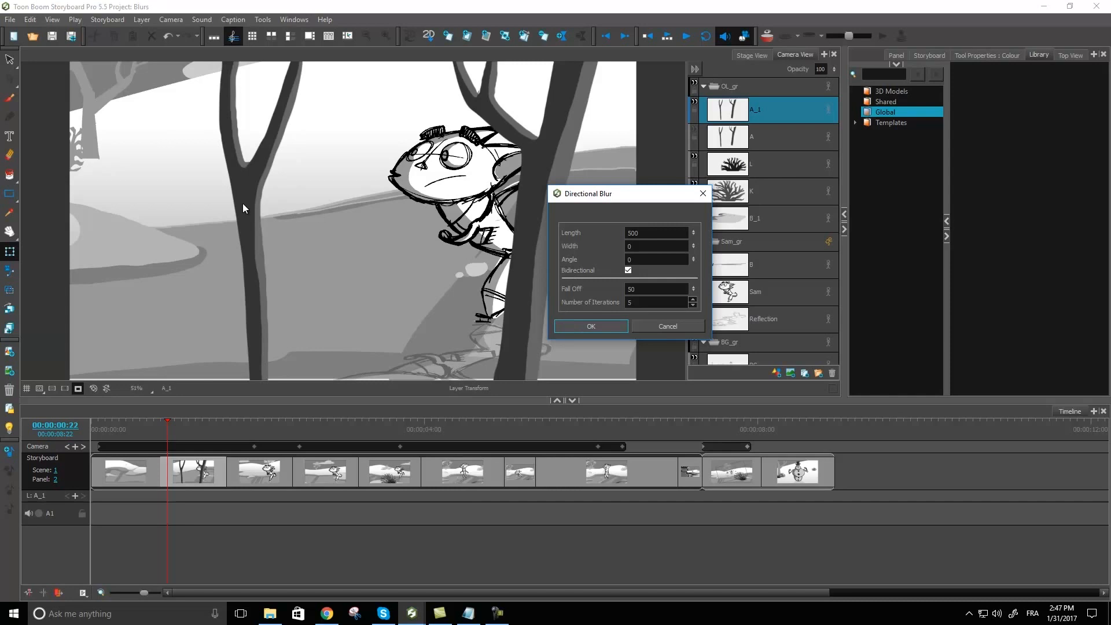
mouse_move(499, 184)
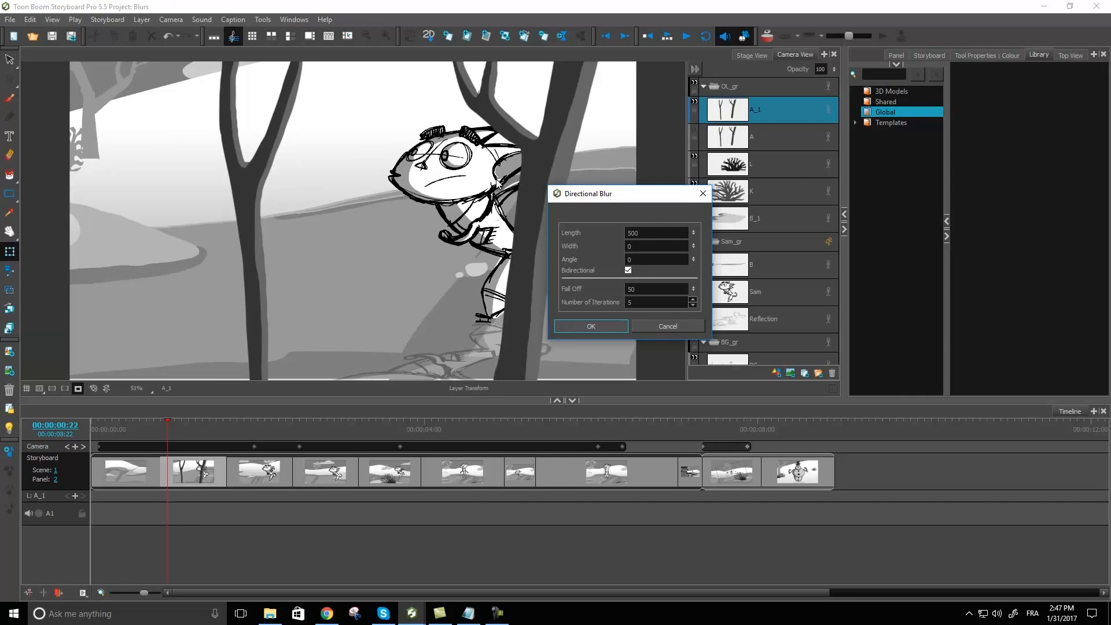
mouse_move(289, 205)
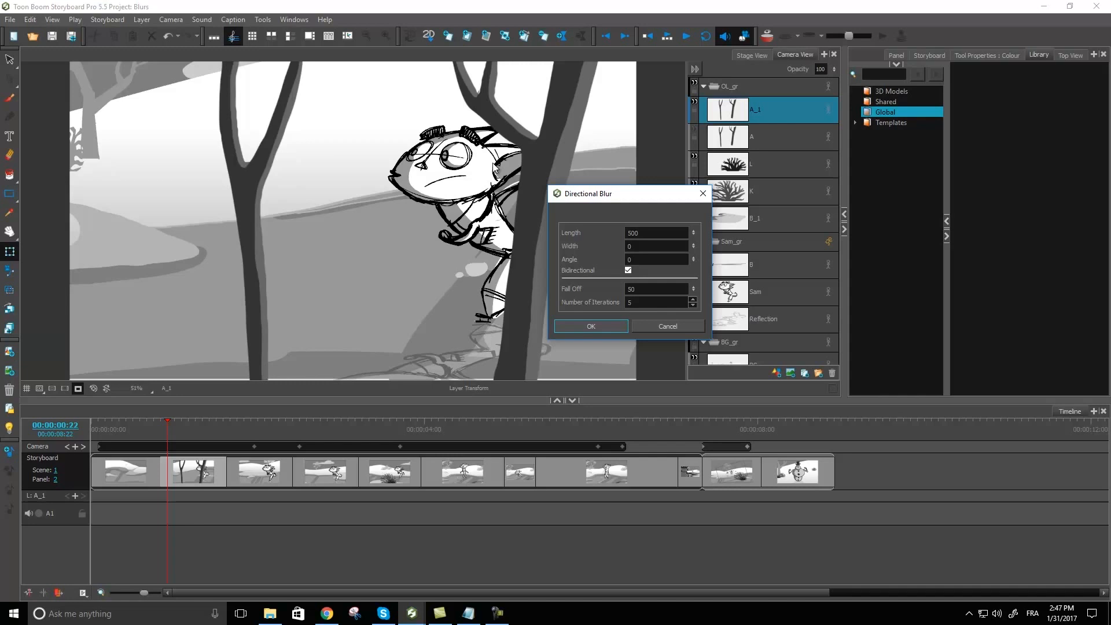
mouse_move(582, 284)
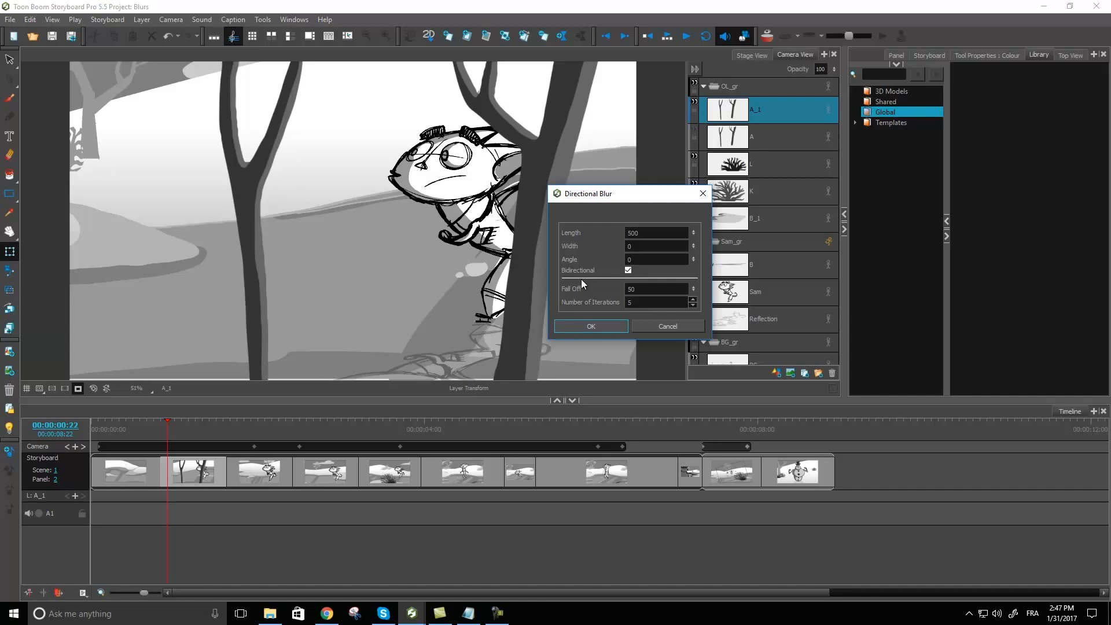
mouse_move(574, 294)
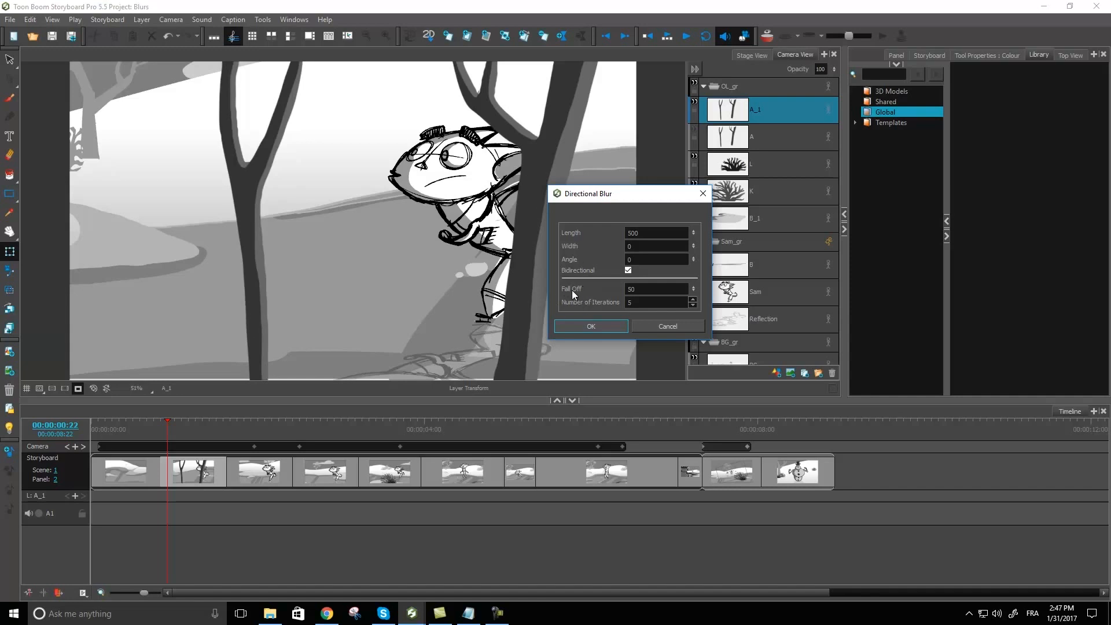
mouse_move(572, 294)
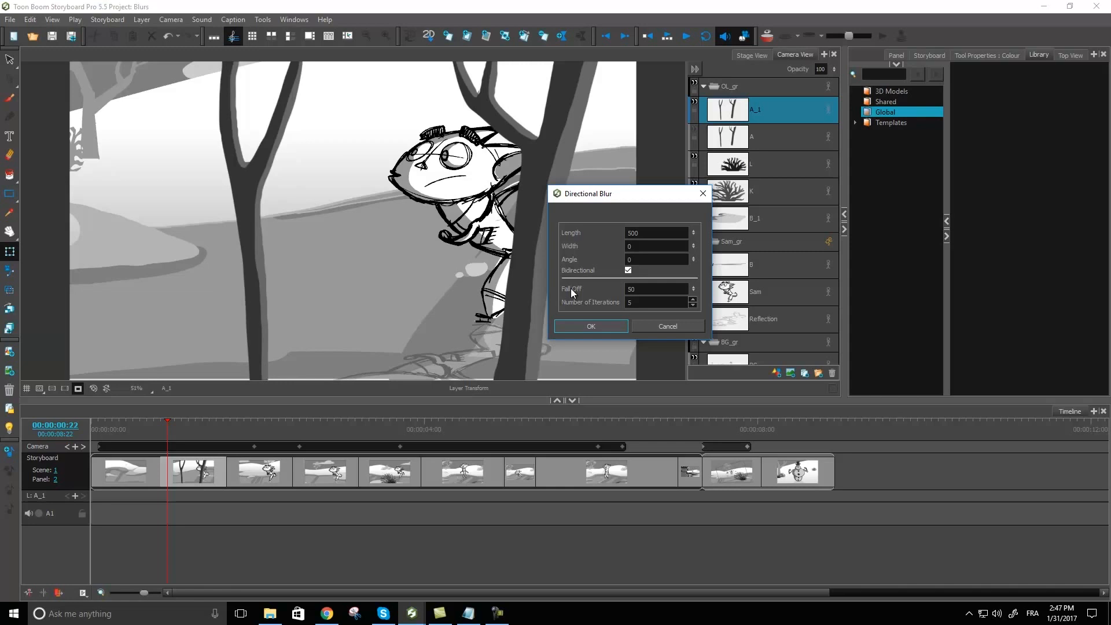
mouse_move(473, 299)
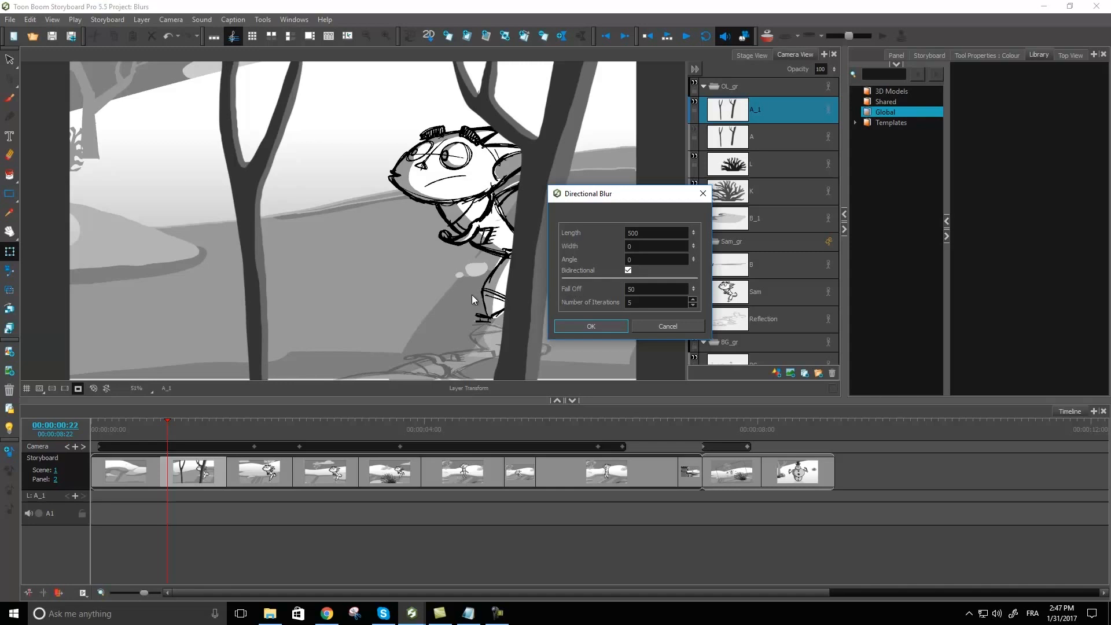
mouse_move(443, 305)
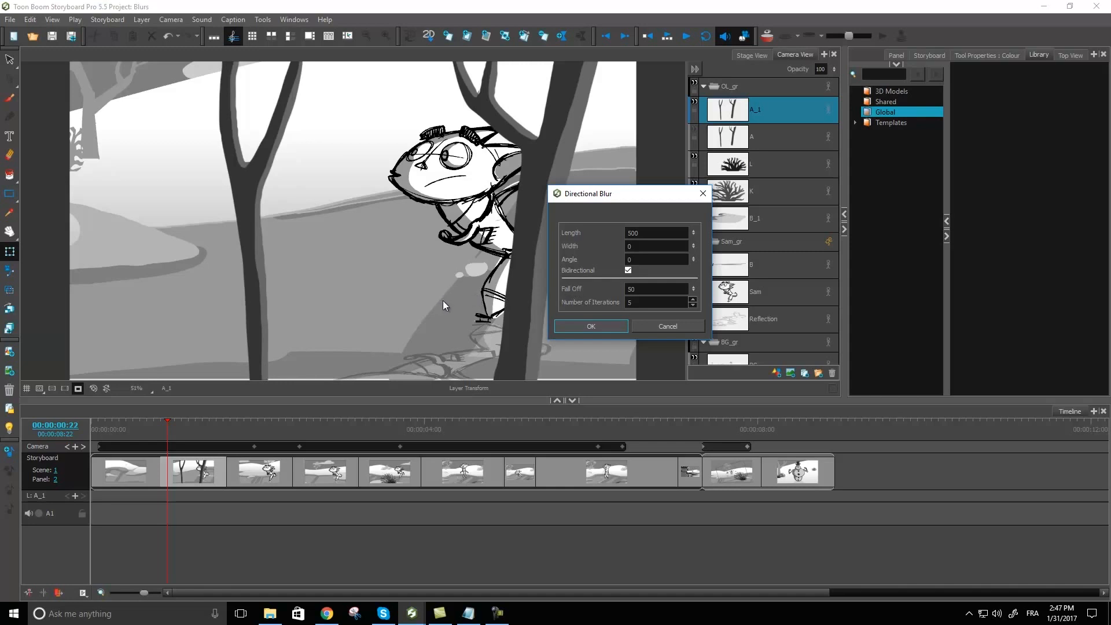
mouse_move(215, 304)
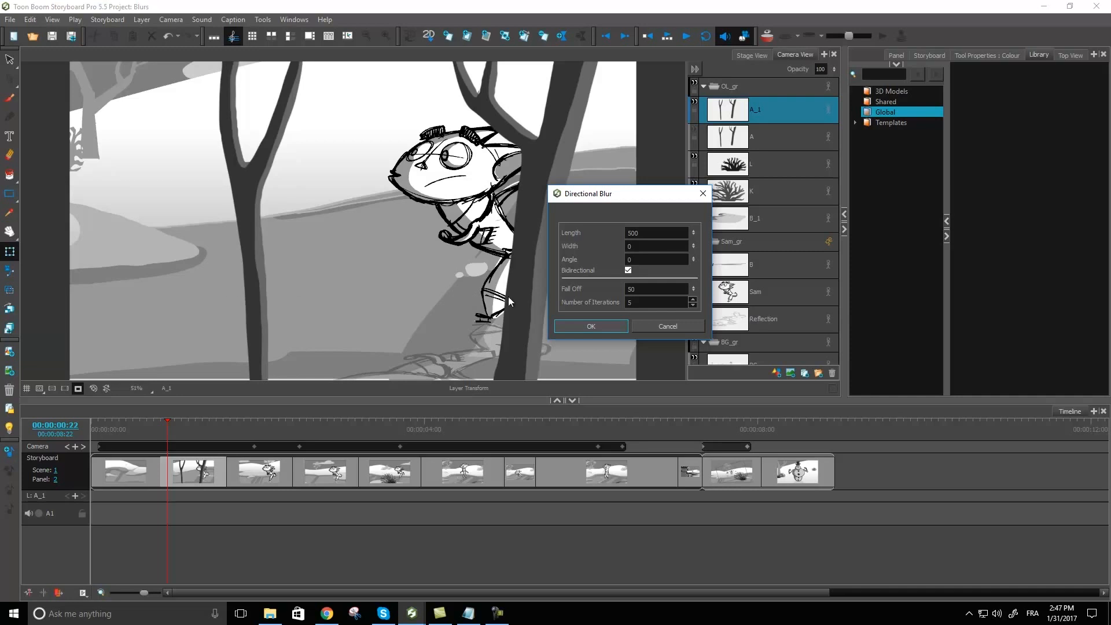
- Select a field in the Directional Blur dialog (length 500, angle 0, bidirectional)
left_click(656, 288)
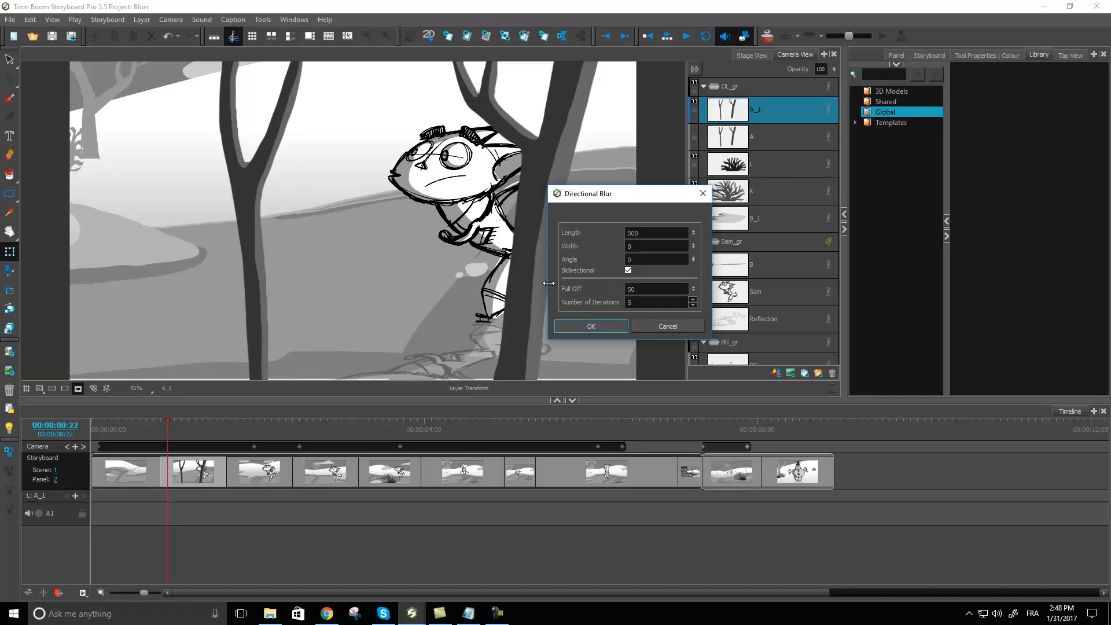
mouse_move(507, 297)
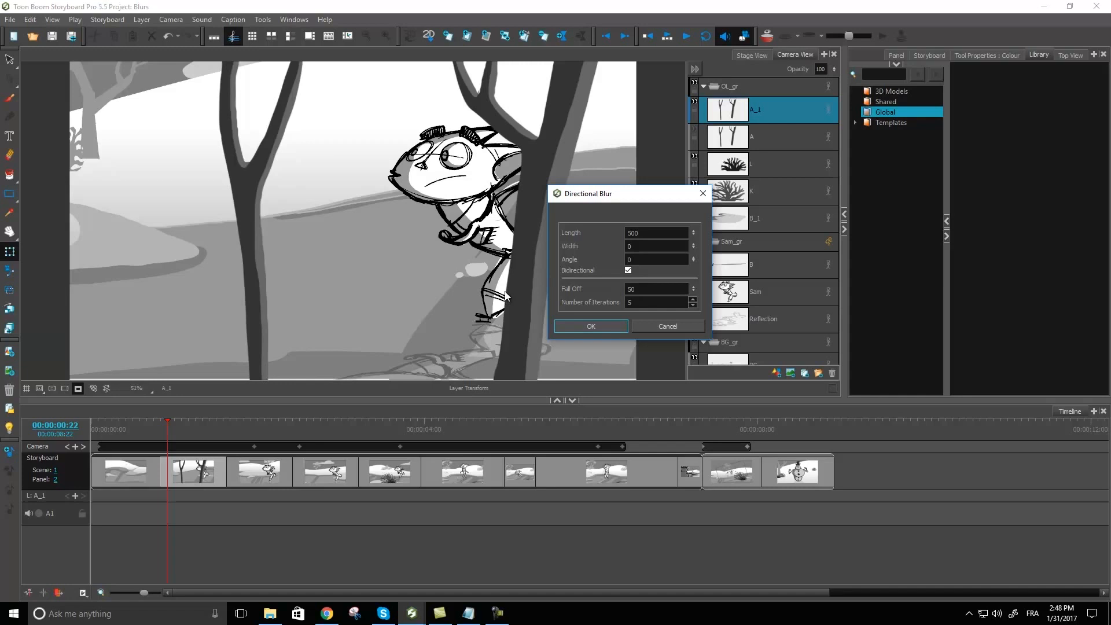
mouse_move(561, 284)
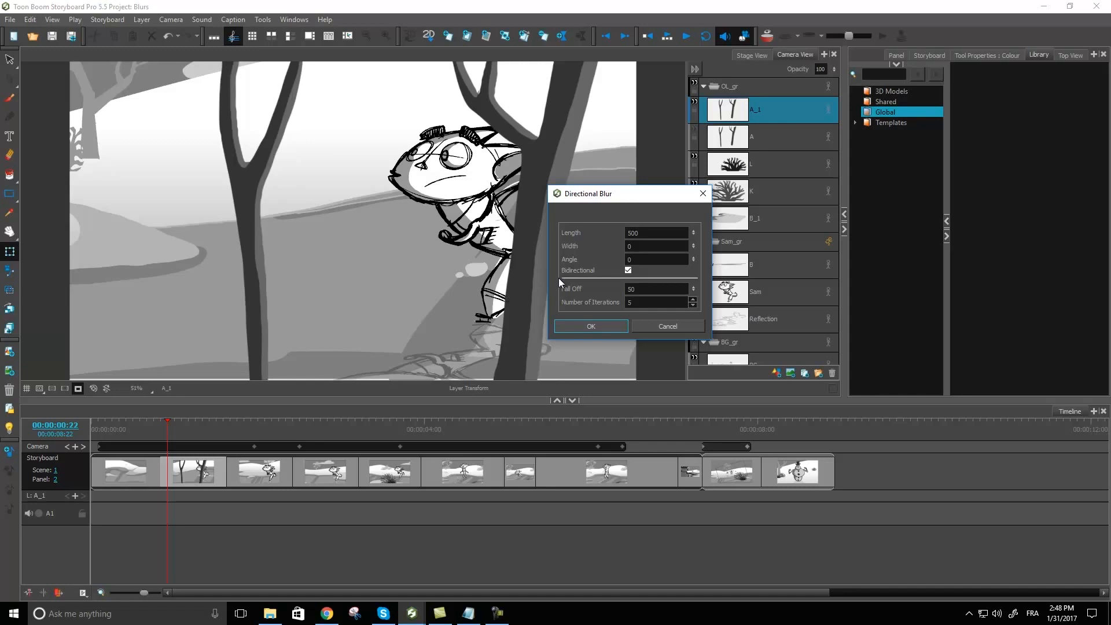
mouse_move(546, 261)
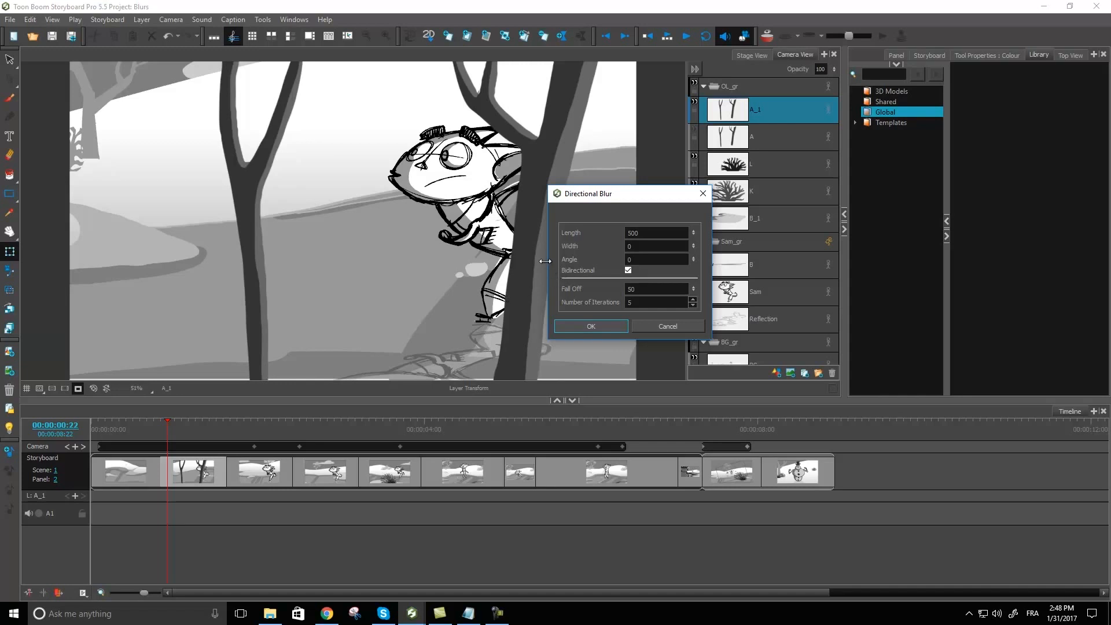
mouse_move(269, 248)
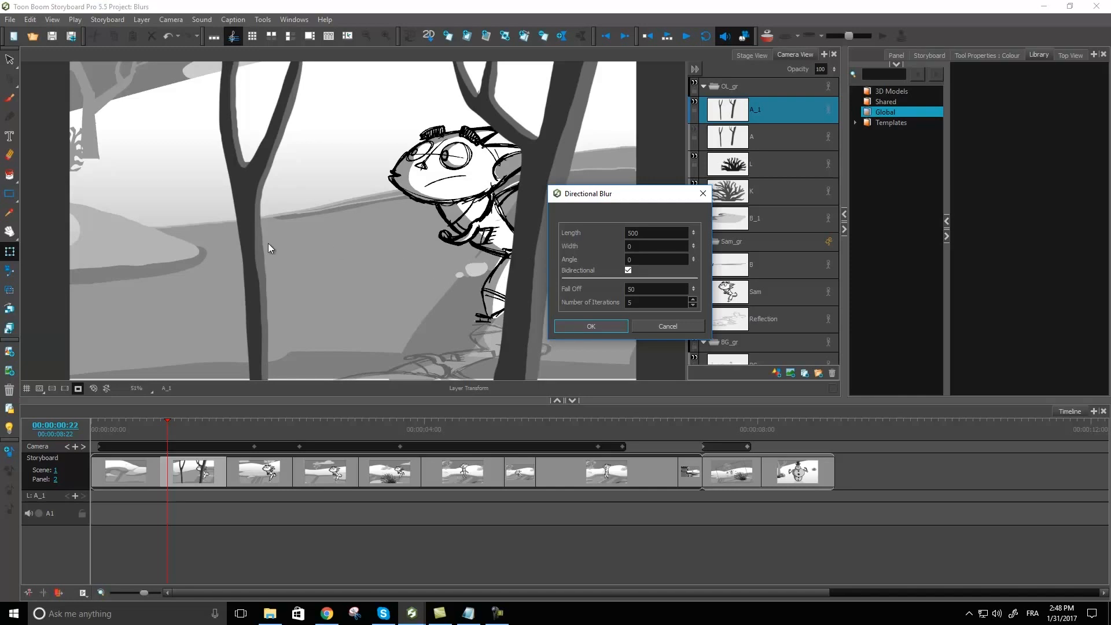
mouse_move(160, 278)
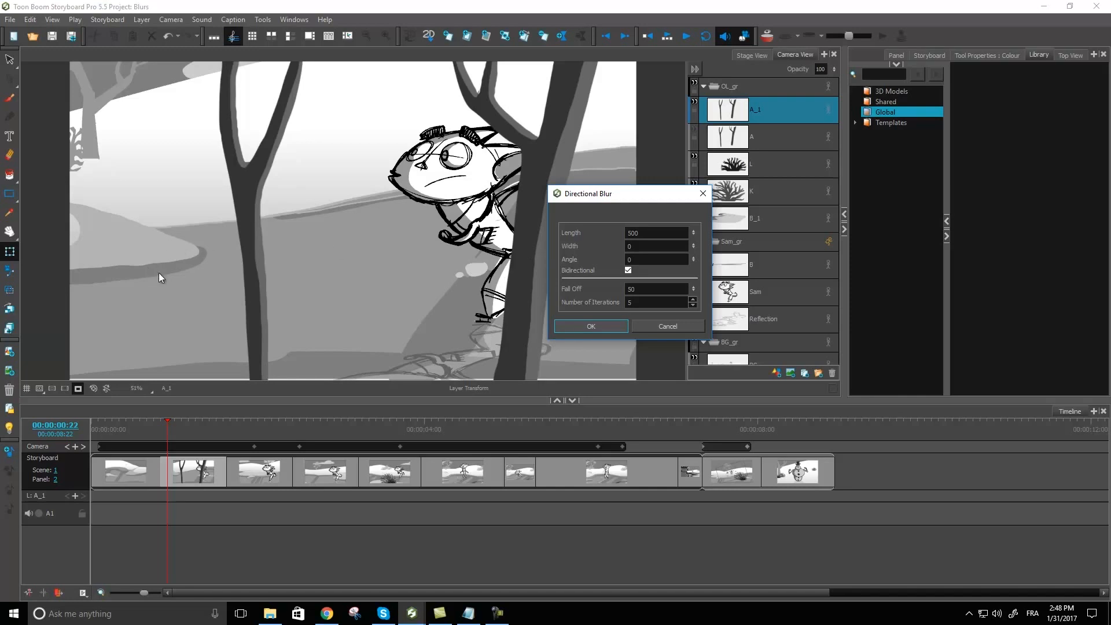
mouse_move(512, 277)
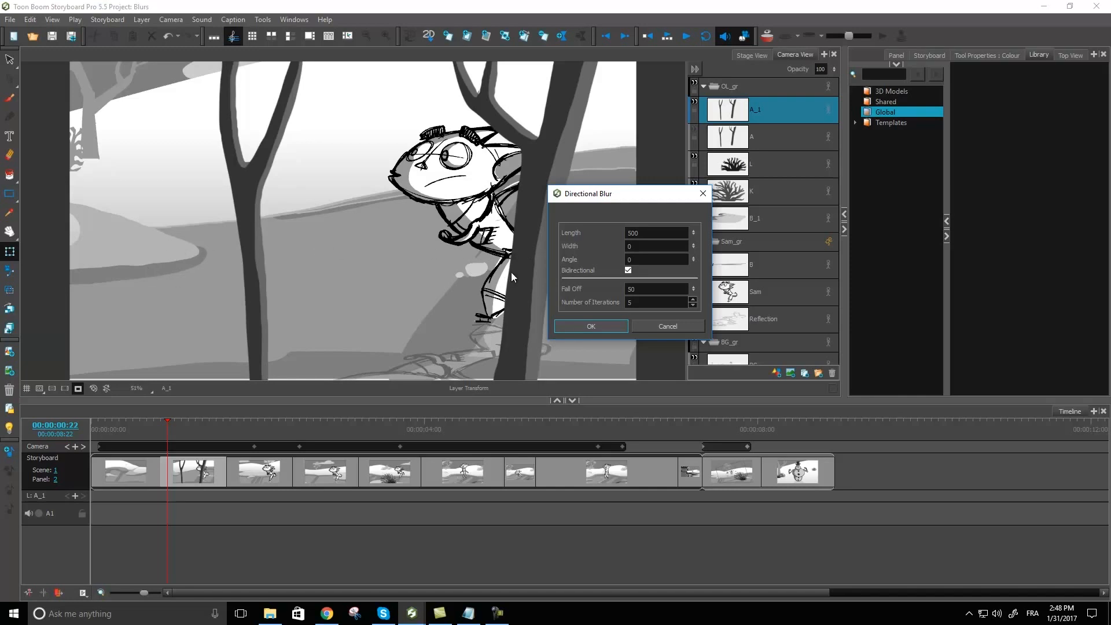
mouse_move(600, 313)
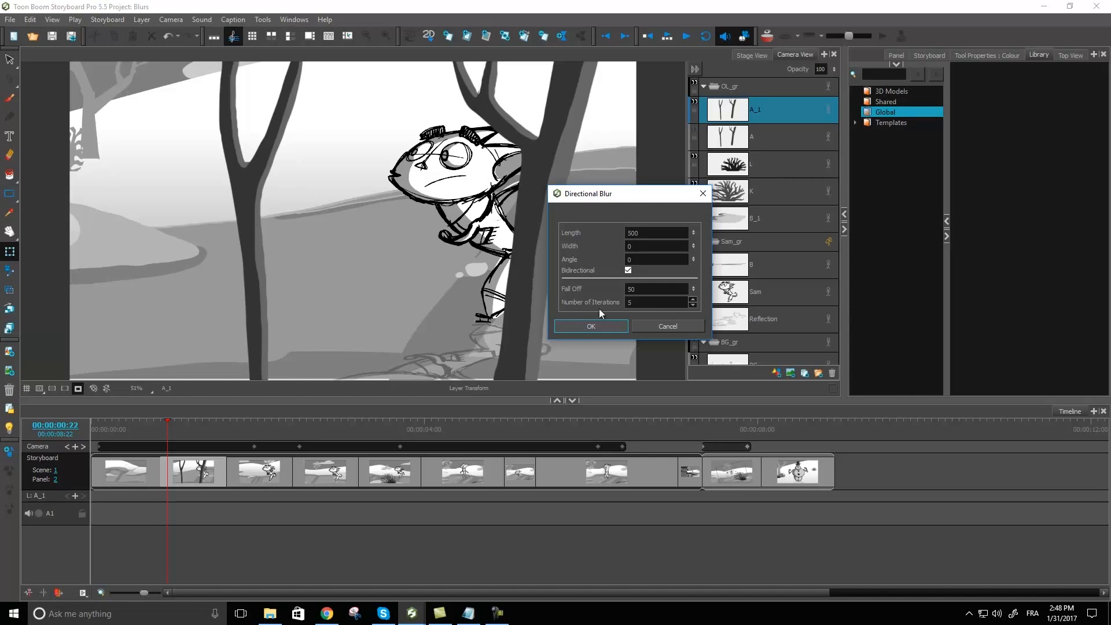
mouse_move(606, 308)
type("1")
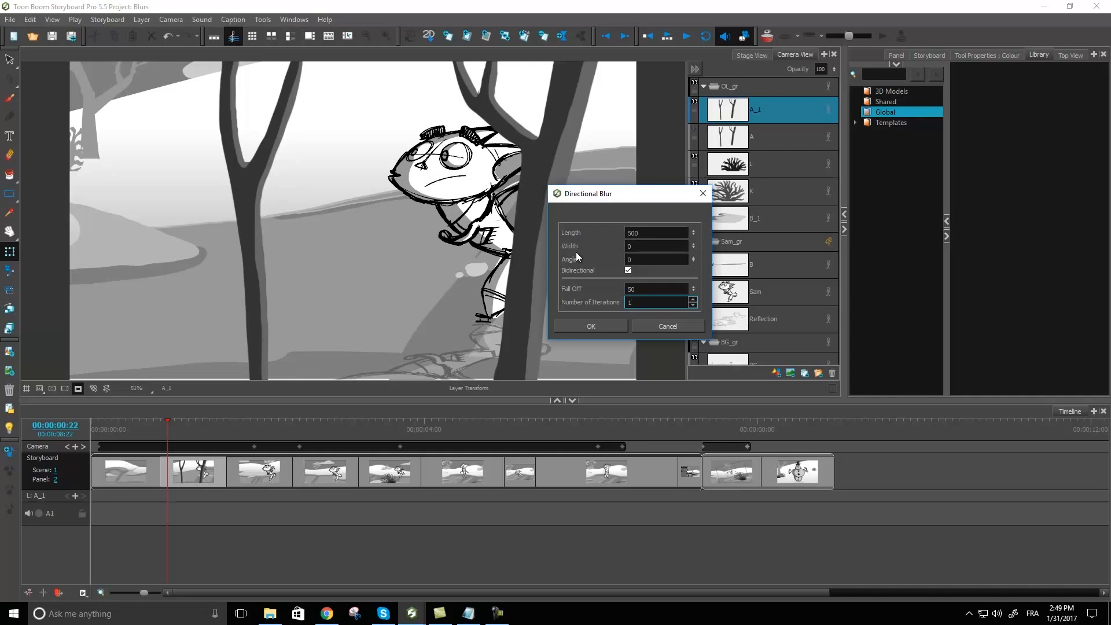
- Apply the length-500 bidirectional directional blur to layer A_1, smearing the tree trunks
left_click(656, 288)
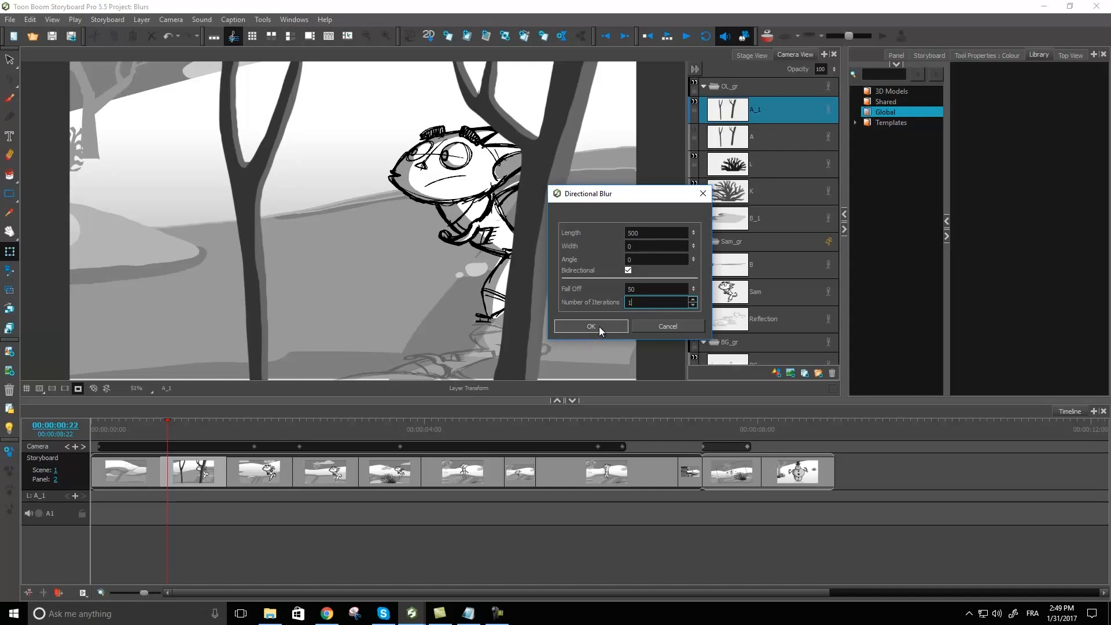
left_click(590, 326)
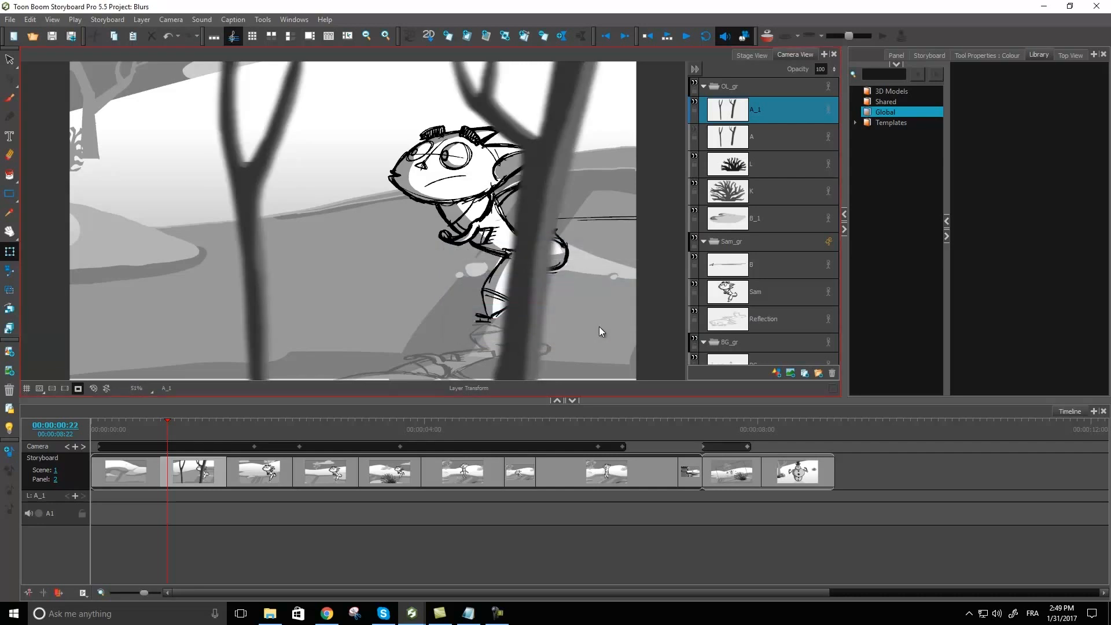
mouse_move(548, 118)
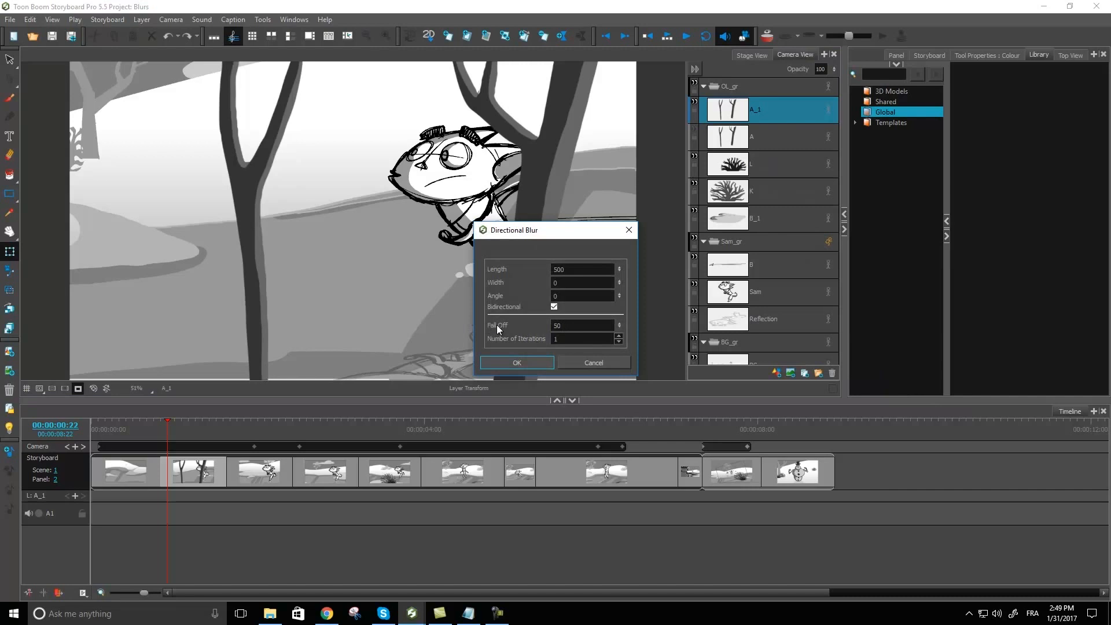
- Lower the directional blur Fall Off to 25 and reapply it to the trees
left_click(581, 325)
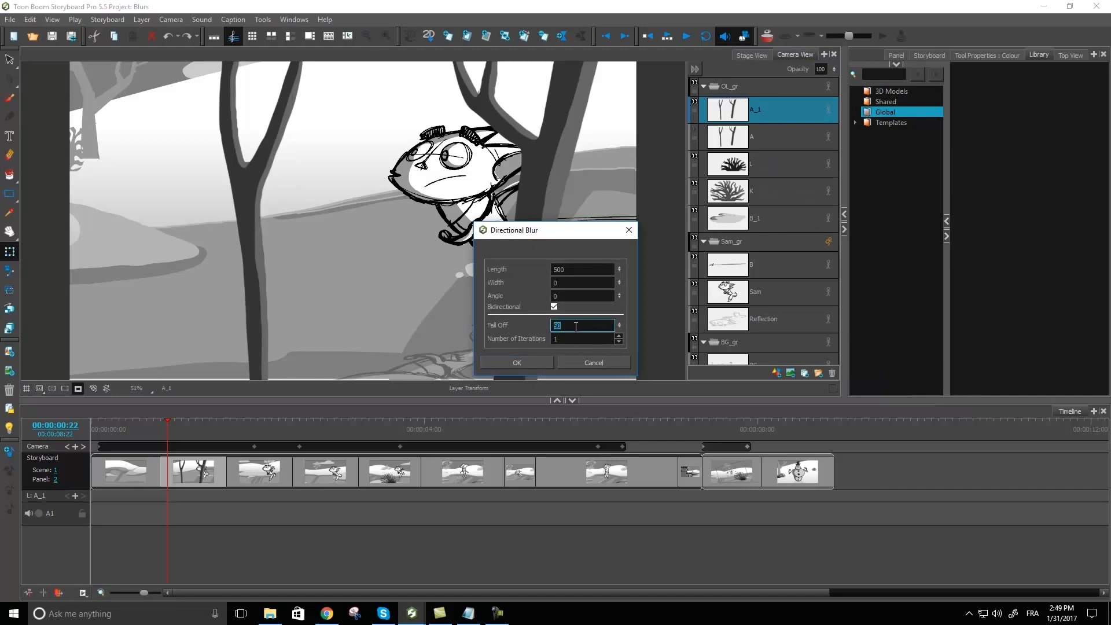
type("25")
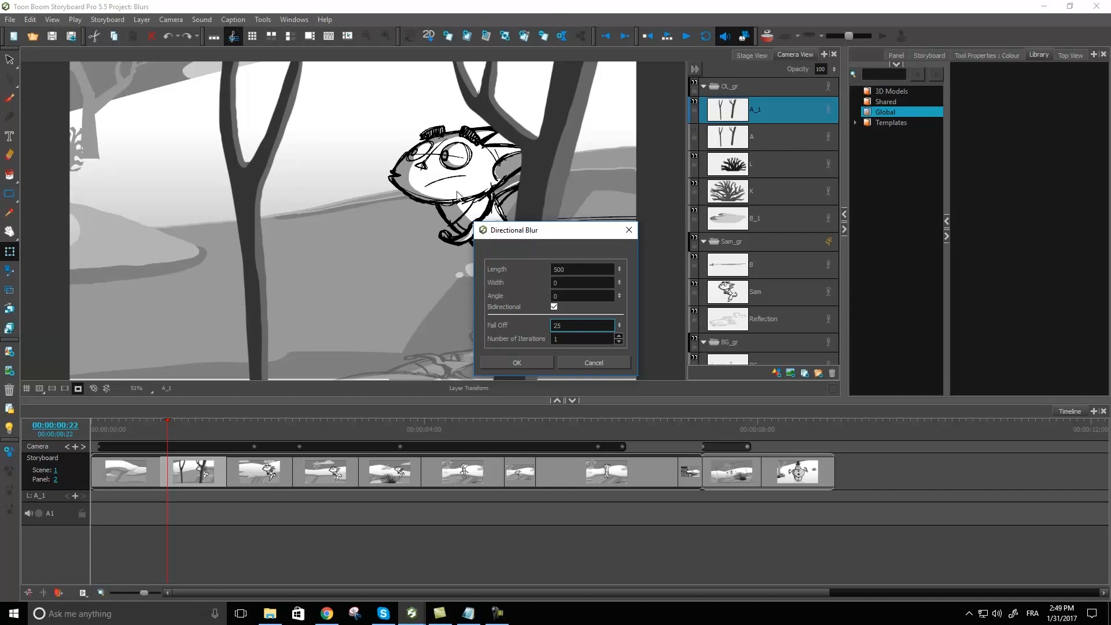
mouse_move(632, 185)
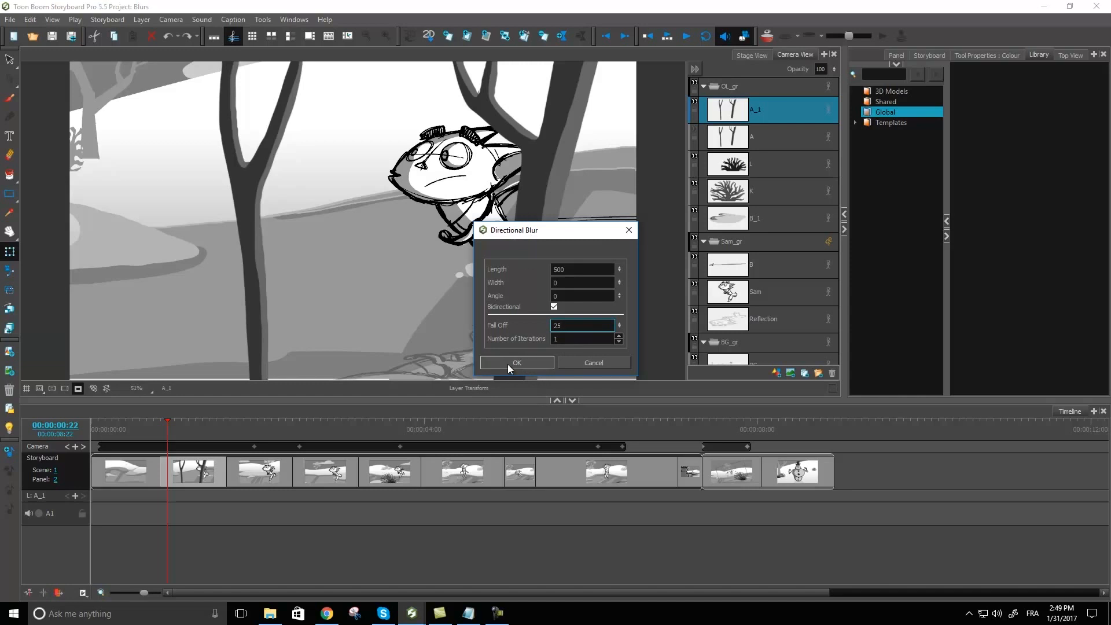
left_click(516, 363)
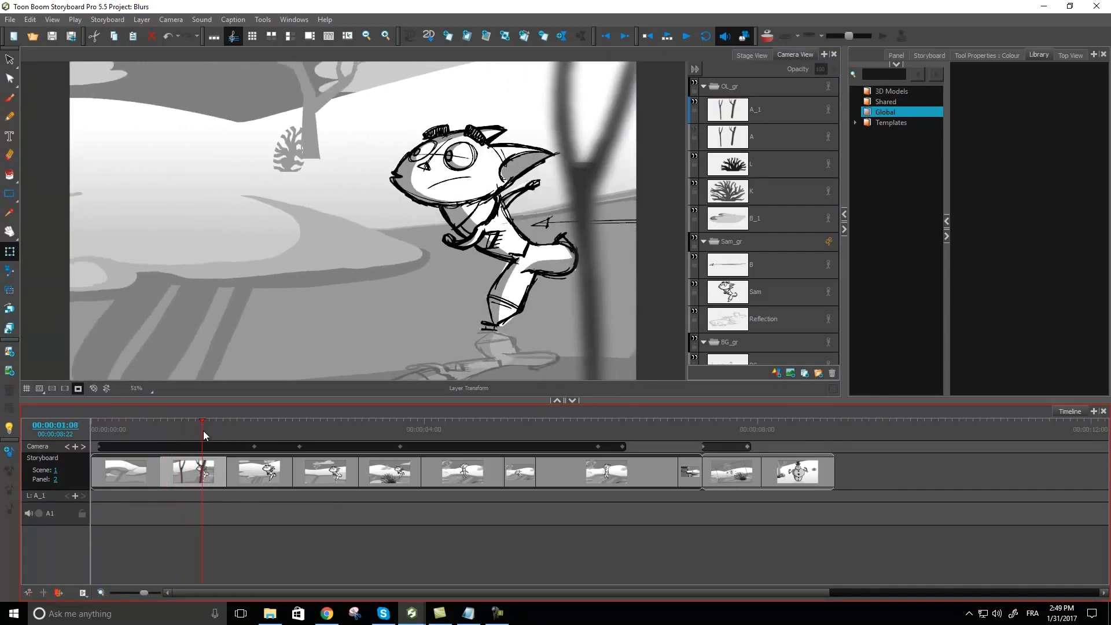
- Move the playhead to about 00:00:01:10, where the character has skated past the trees
left_click(758, 109)
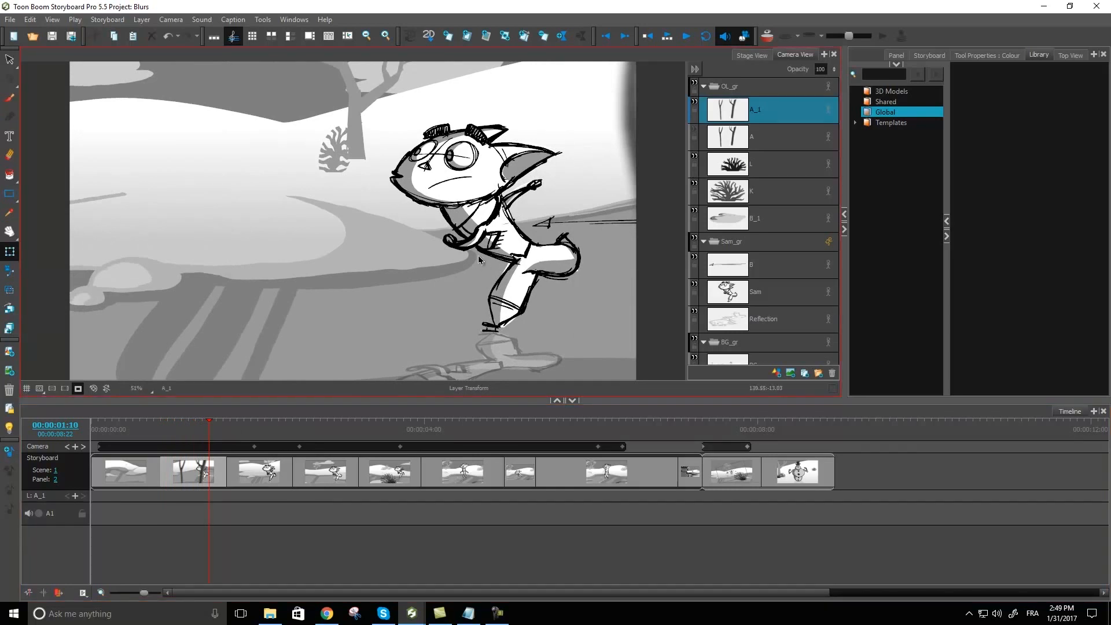